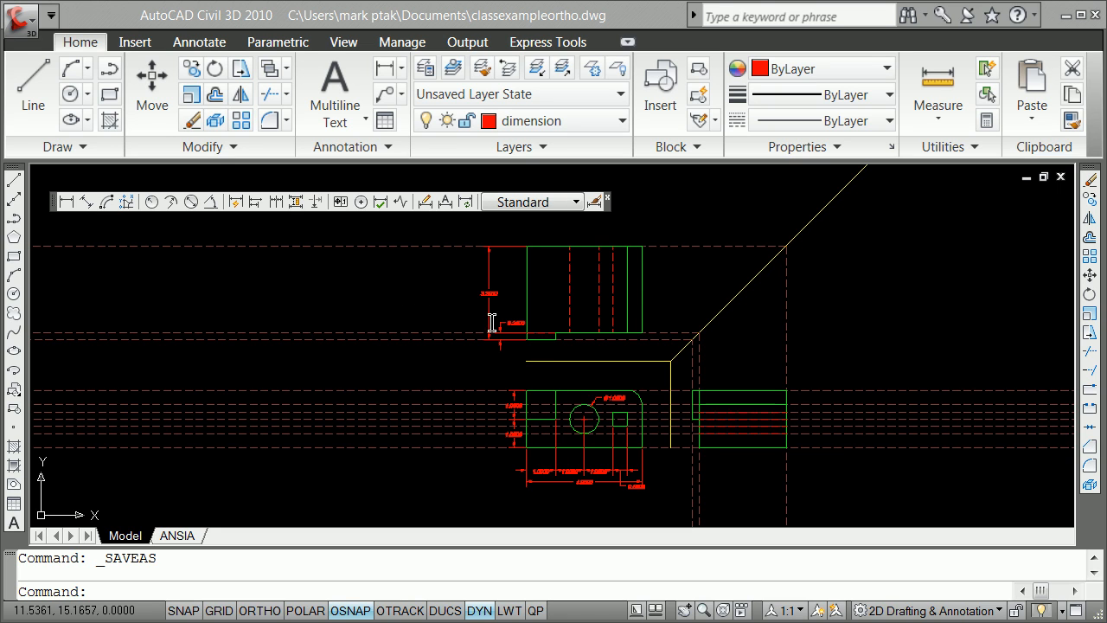
mouse_move(416, 371)
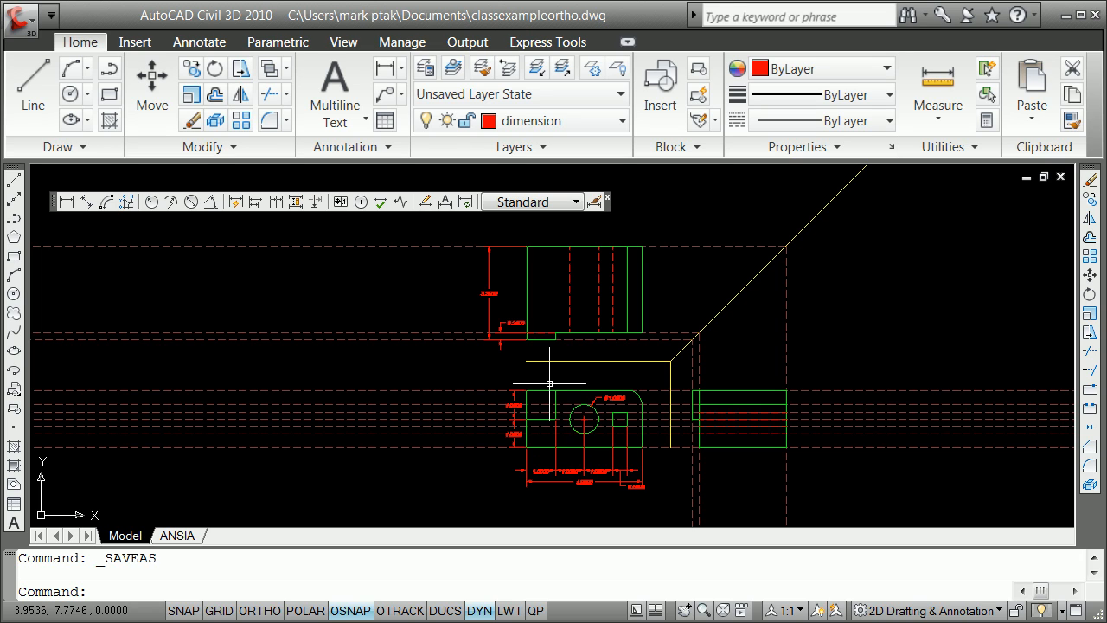
mouse_move(503, 383)
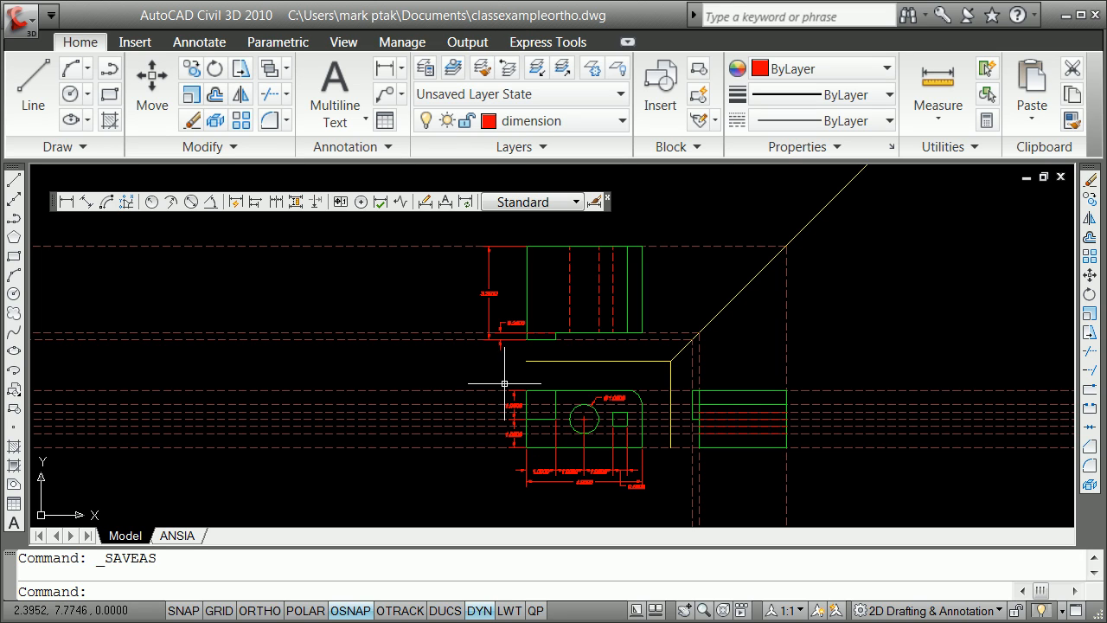
mouse_move(463, 230)
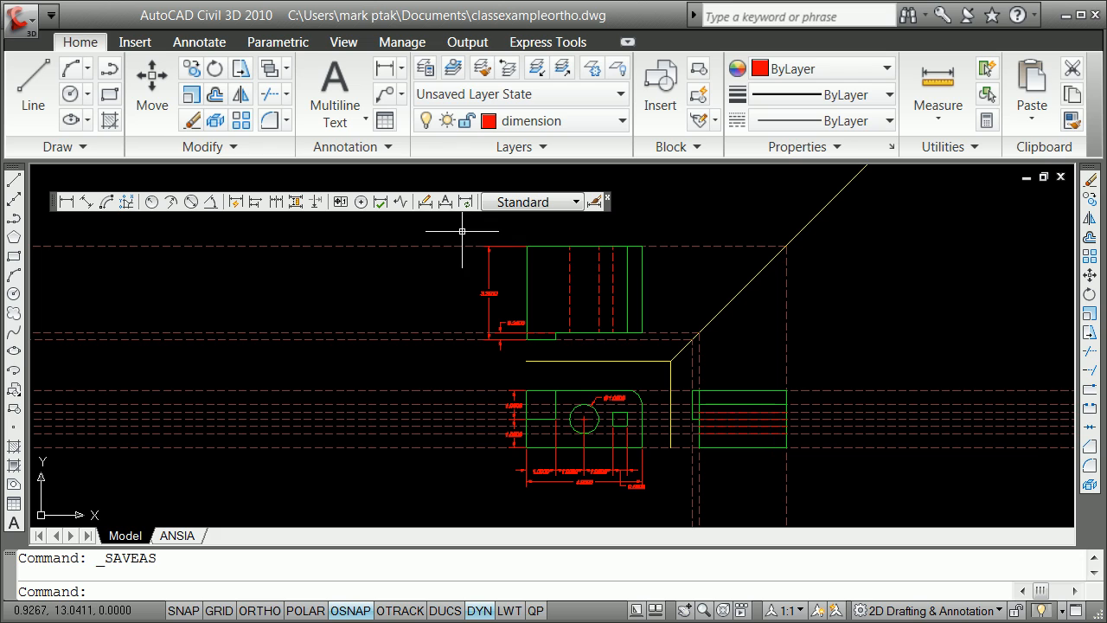
mouse_move(471, 237)
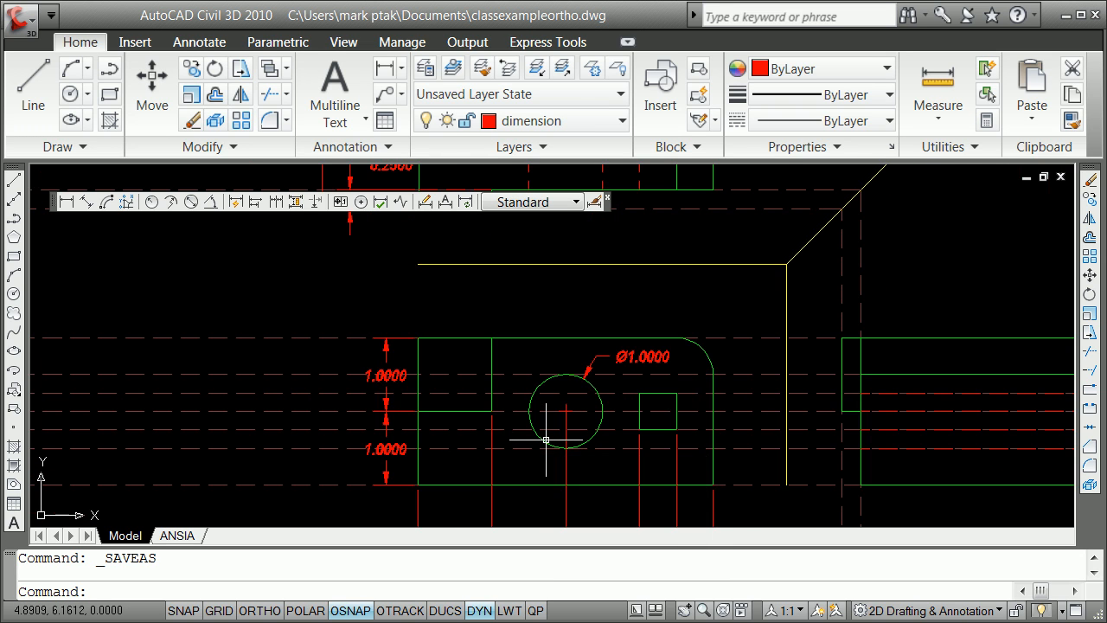
mouse_move(623, 398)
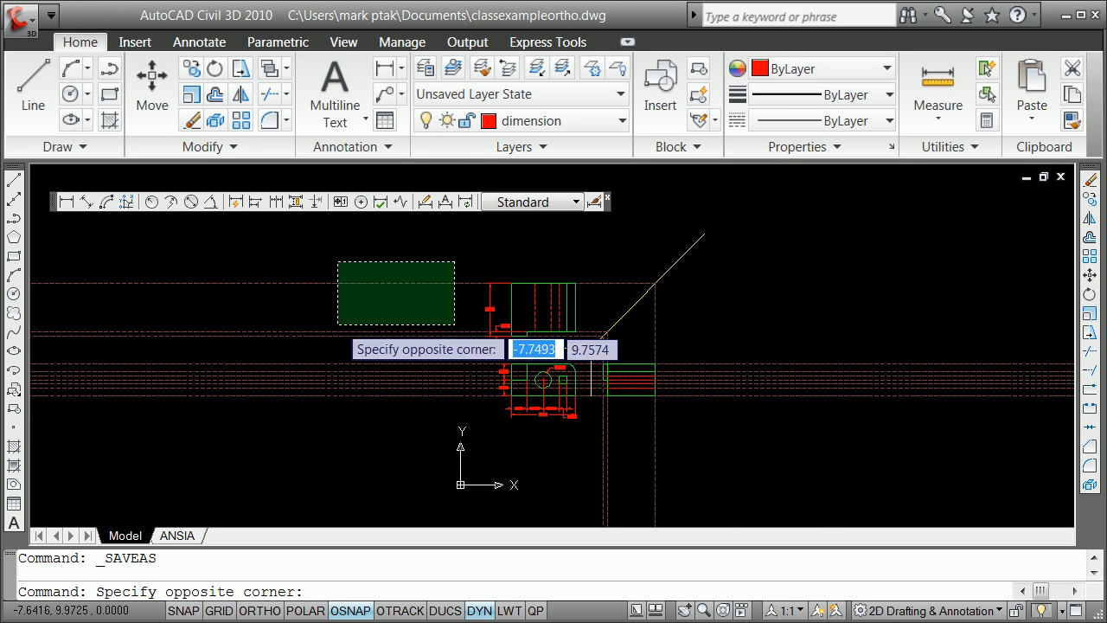
Freeze the dimension, hidden, centerline and projection-line layers by picking one object from each.
key("Escape")
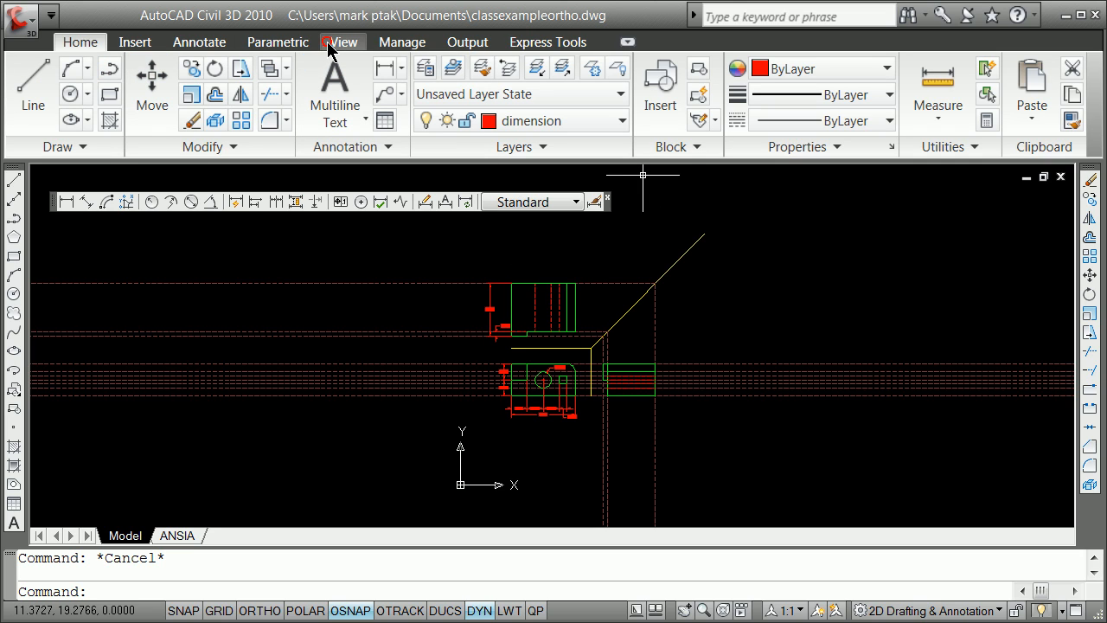
left_click(344, 42)
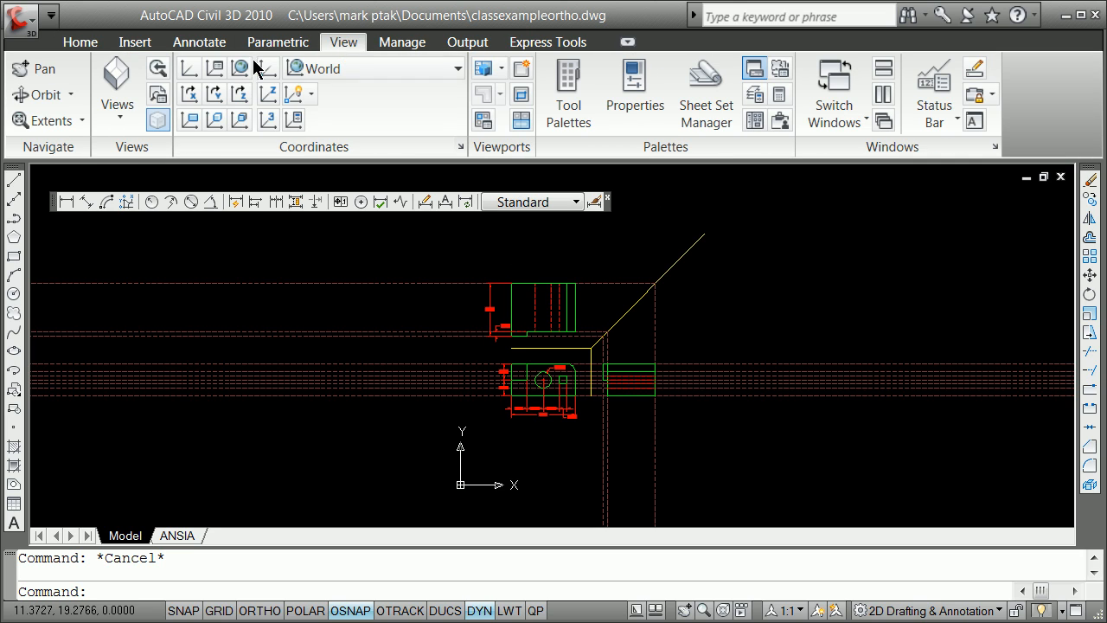
left_click(80, 45)
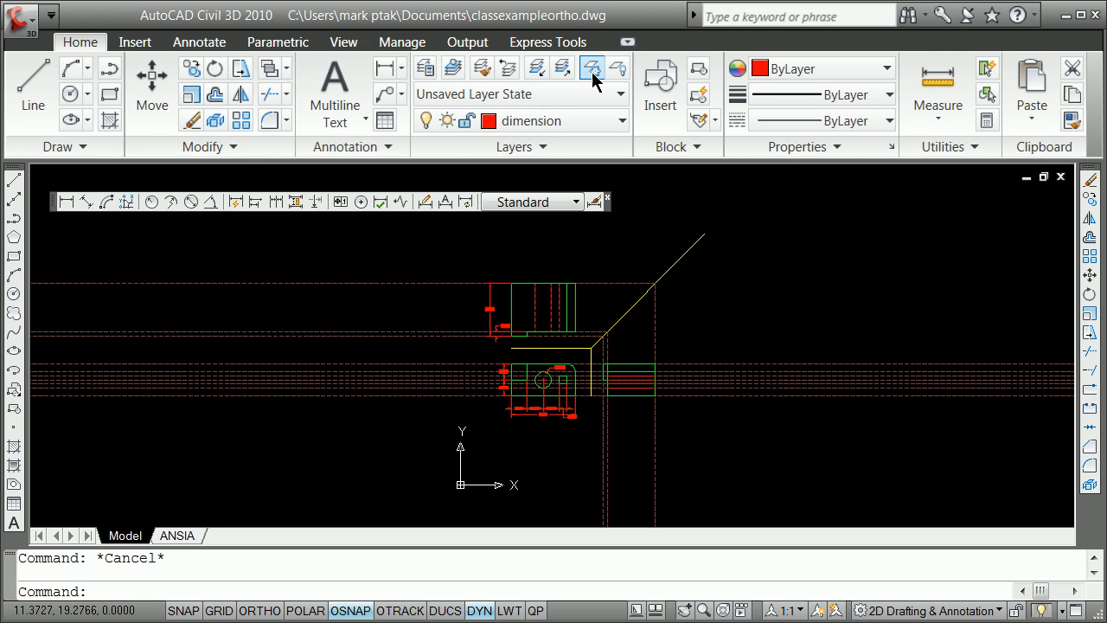
left_click(592, 68)
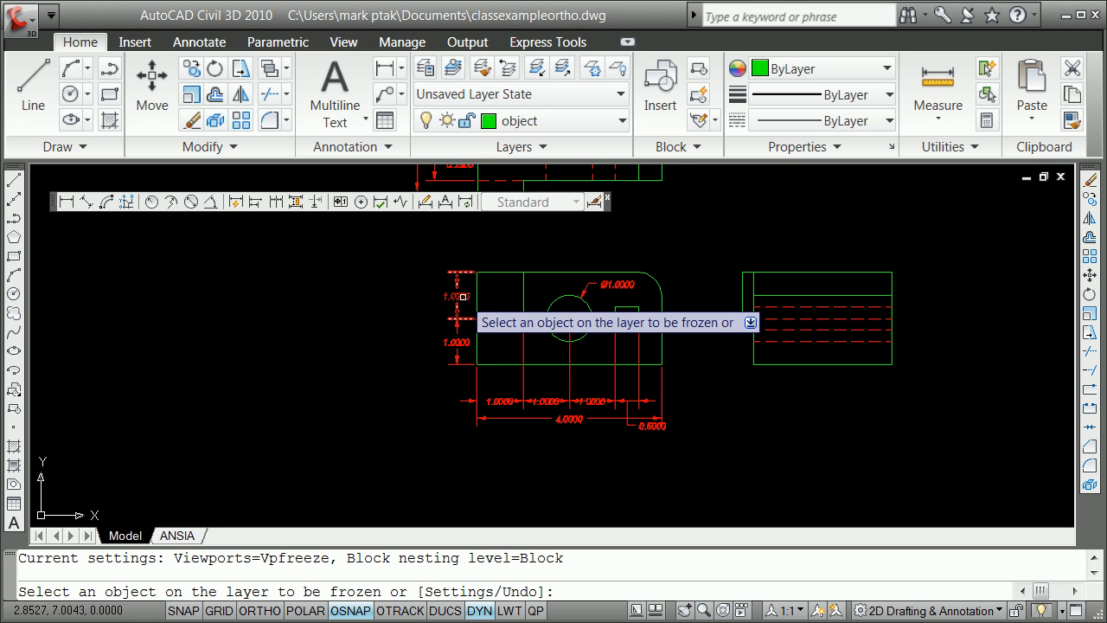
left_click(777, 306)
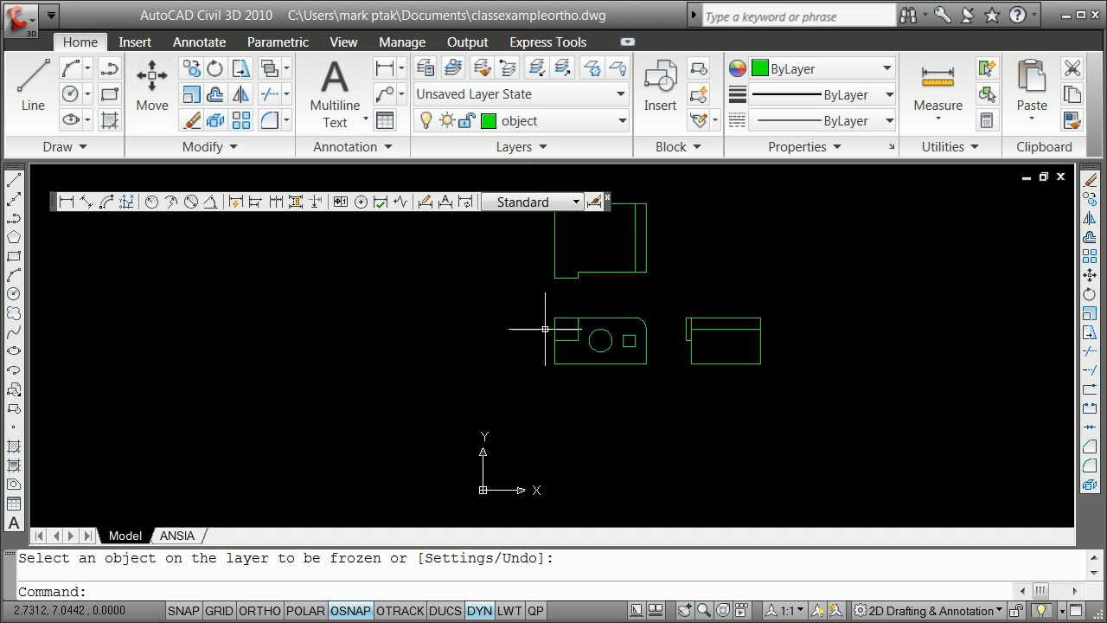
mouse_move(613, 328)
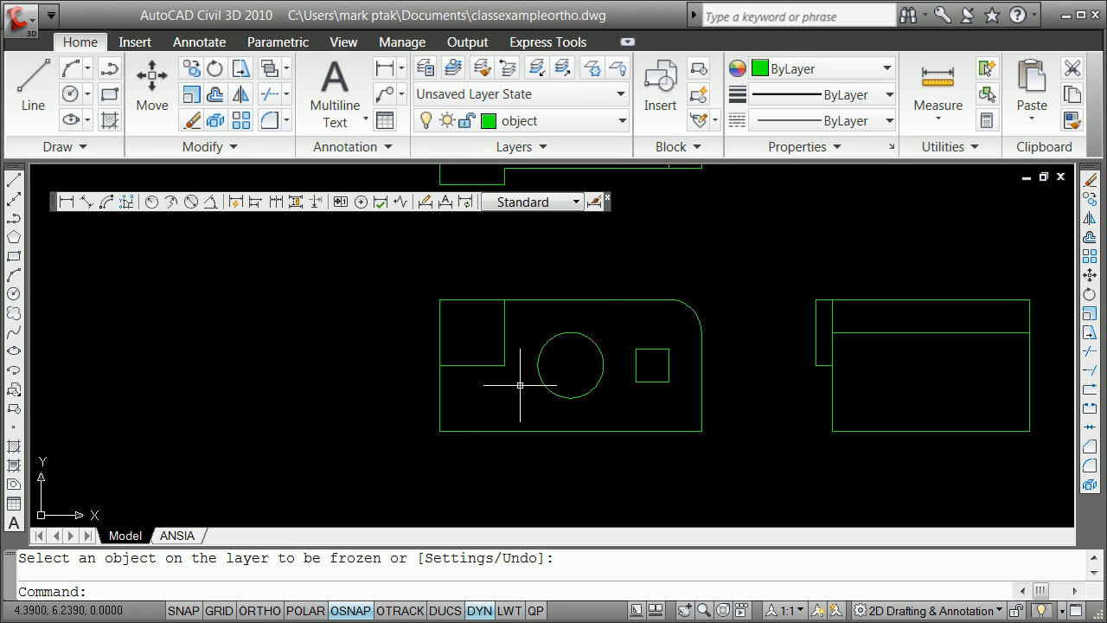
mouse_move(487, 395)
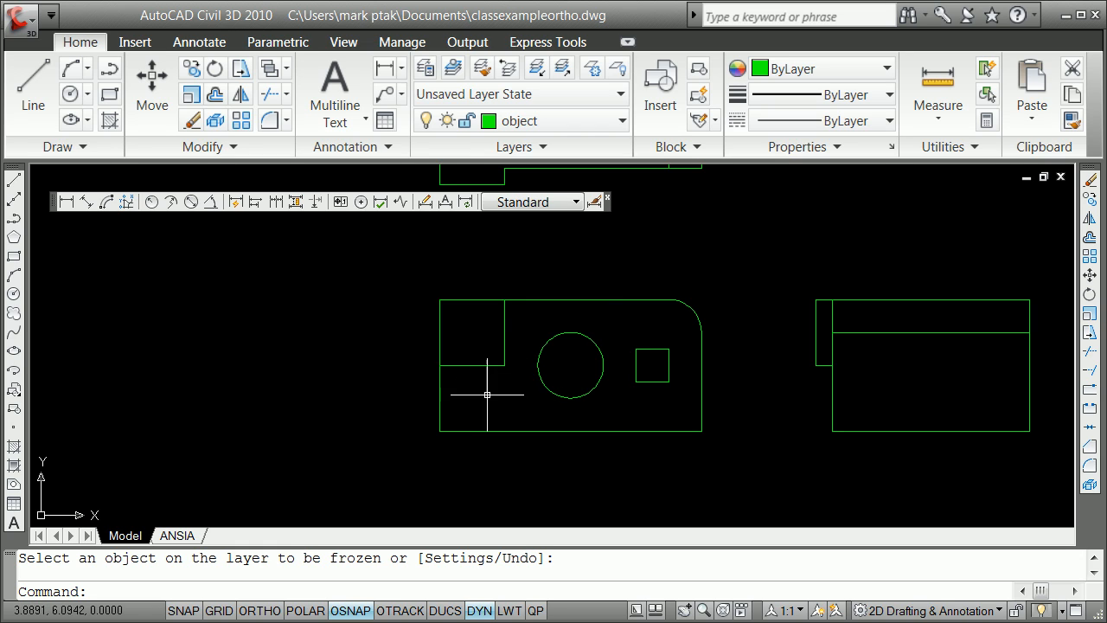
mouse_move(696, 300)
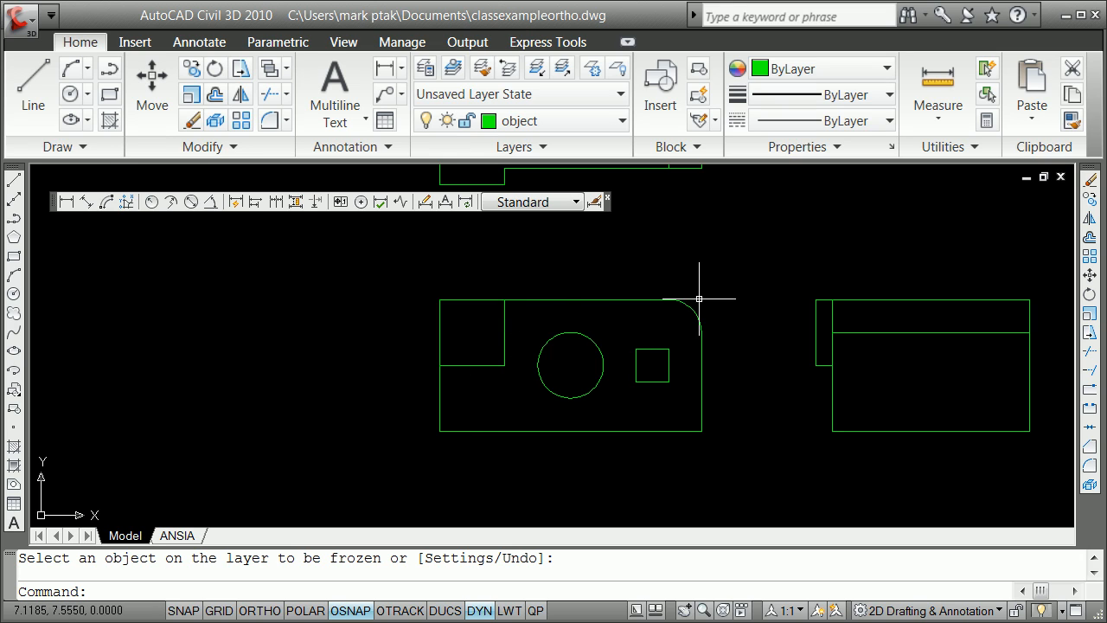
mouse_move(477, 360)
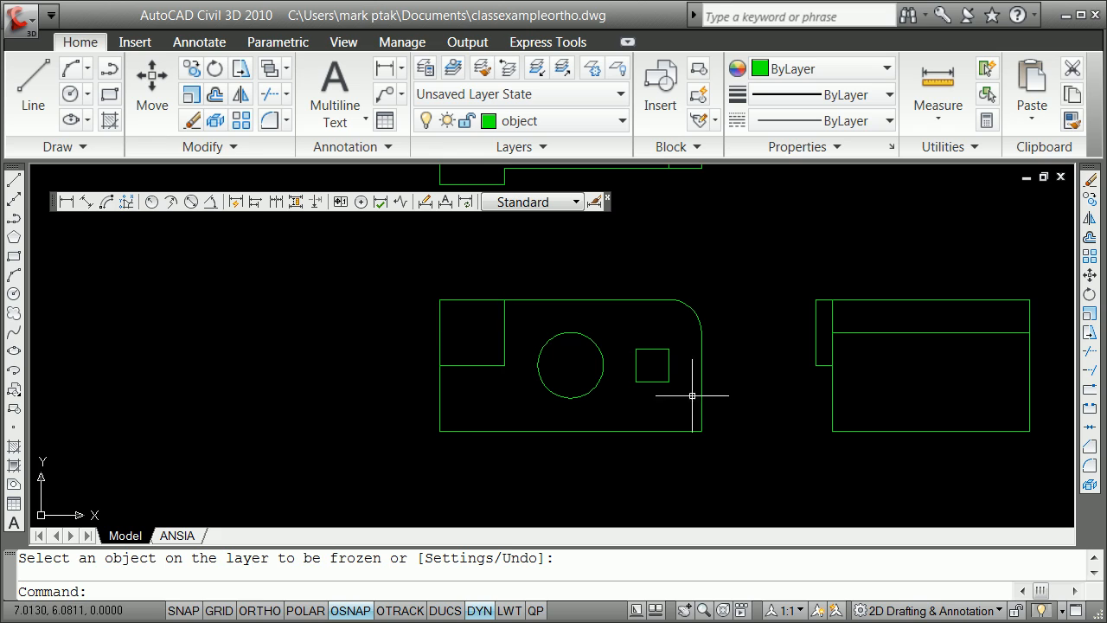
mouse_move(624, 374)
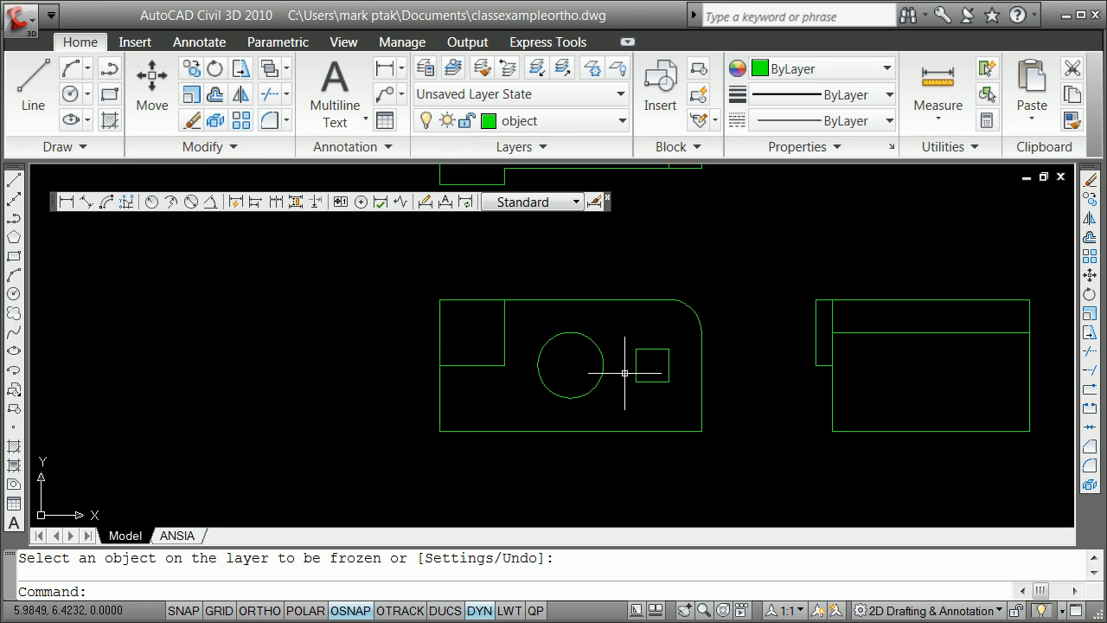
mouse_move(594, 386)
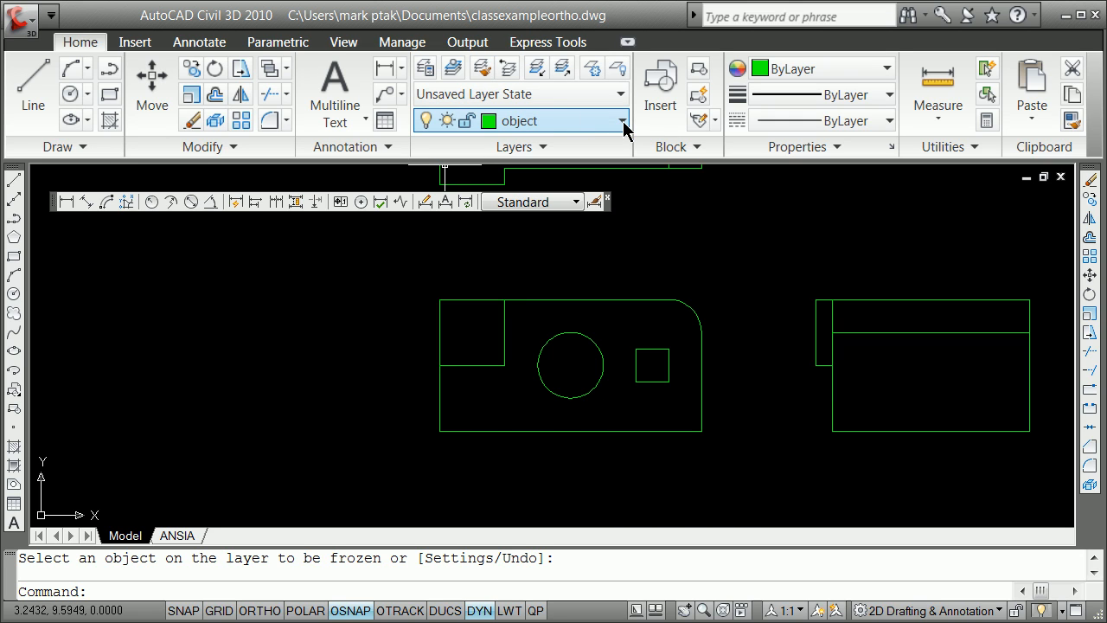
Use PEDIT Join to merge the front view's outer outline edges and the small square's edges into polylines.
left_click(619, 120)
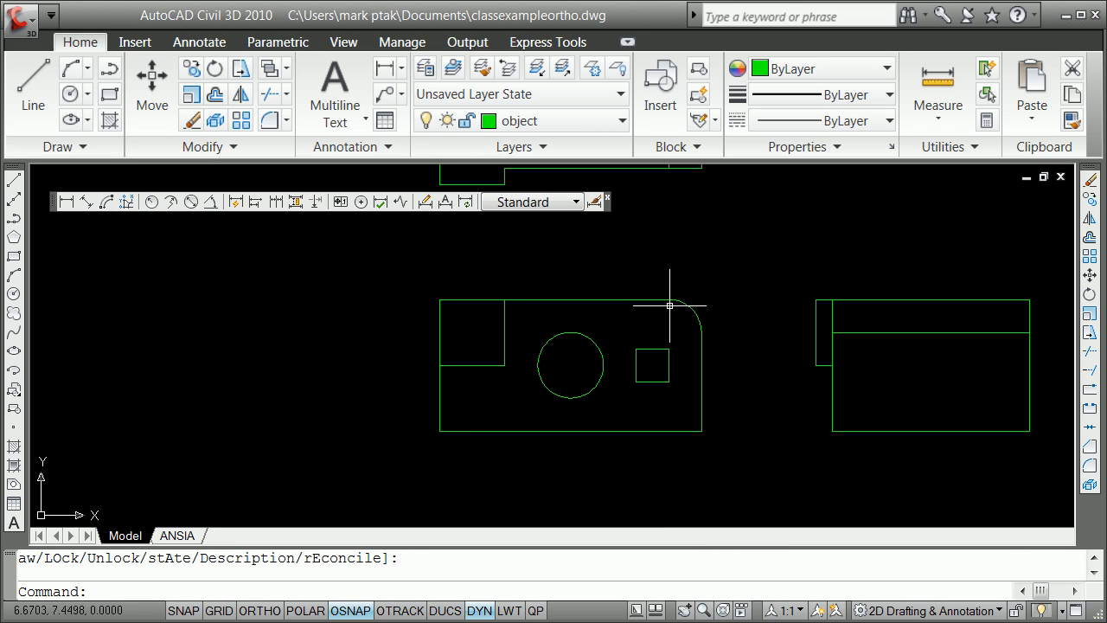
type("pe")
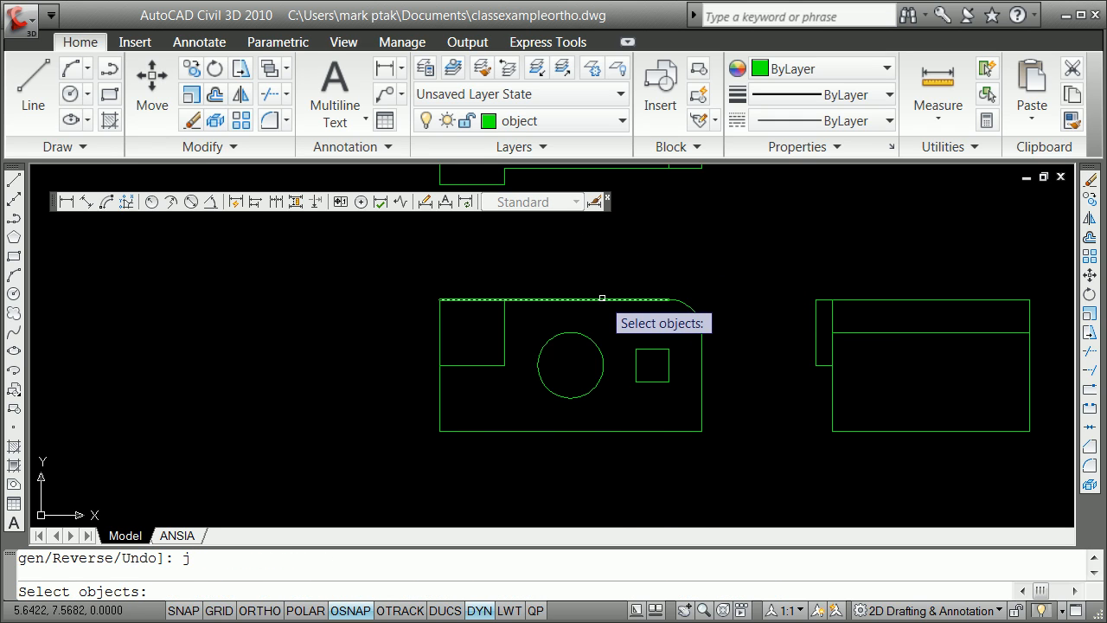
left_click(686, 389)
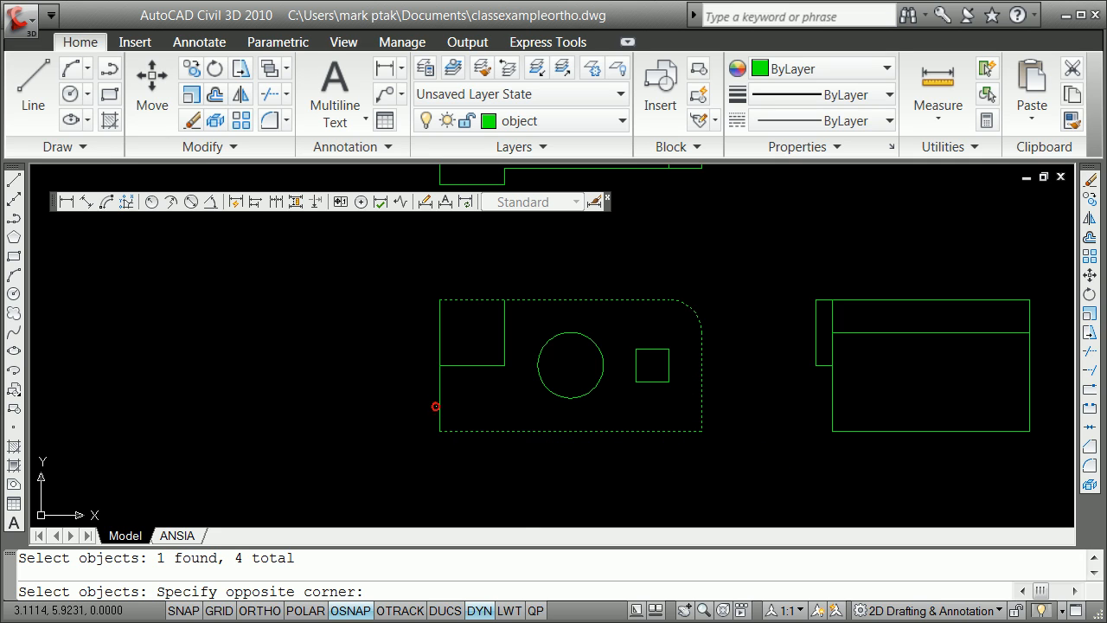
right_click(470, 402)
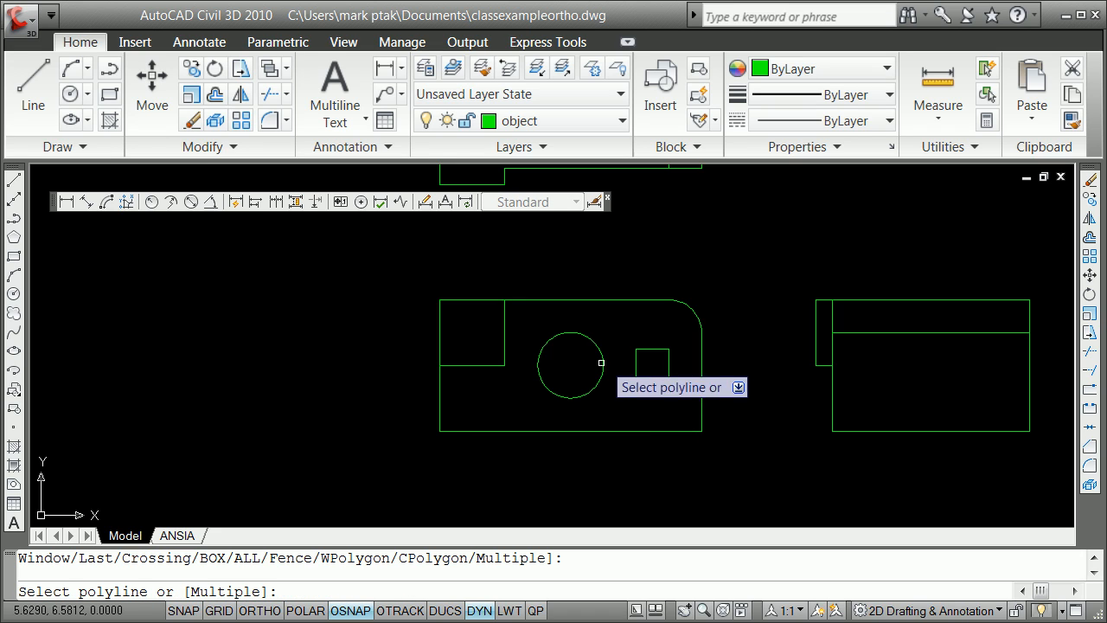
left_click(644, 337)
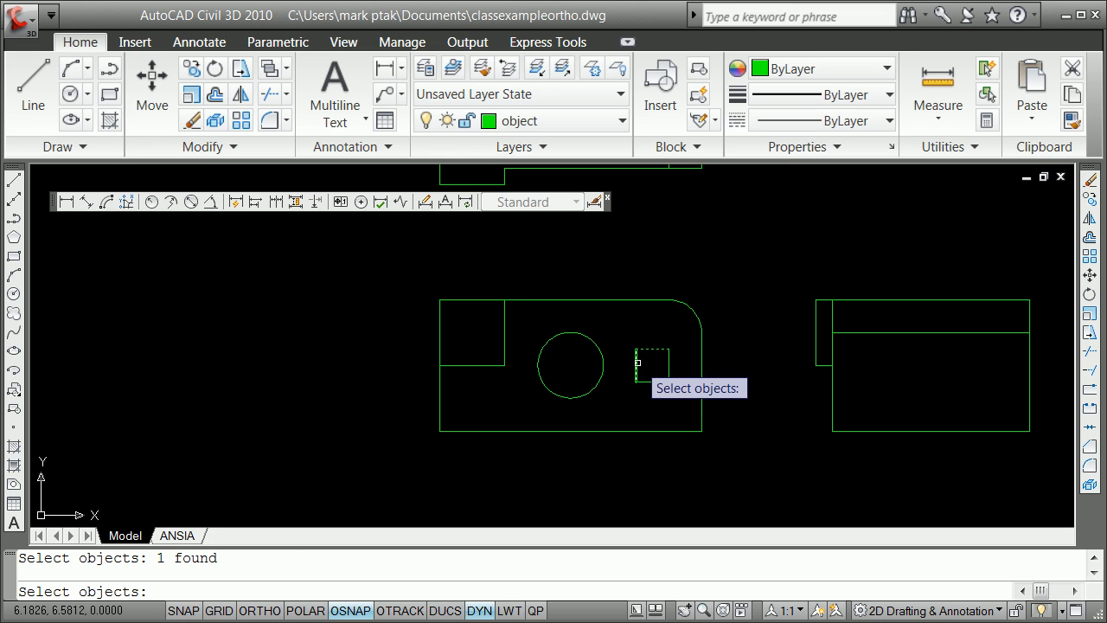
left_click(665, 364)
type("bpoly")
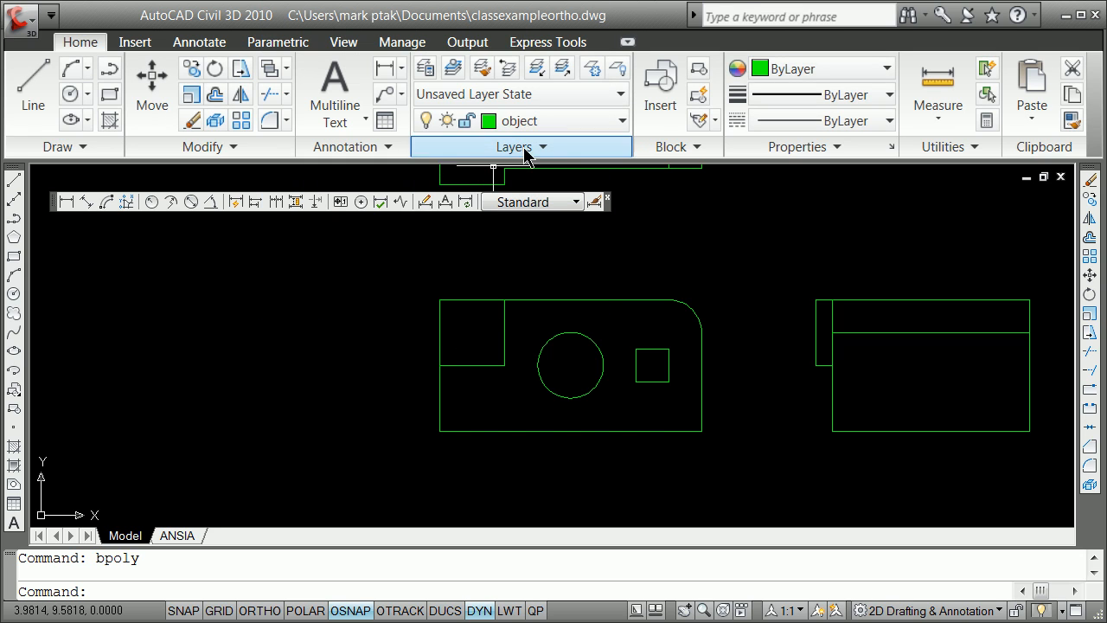
Make junk the current layer and pick inside the upper-left rectangle to trace a BPOLY boundary.
left_click(615, 120)
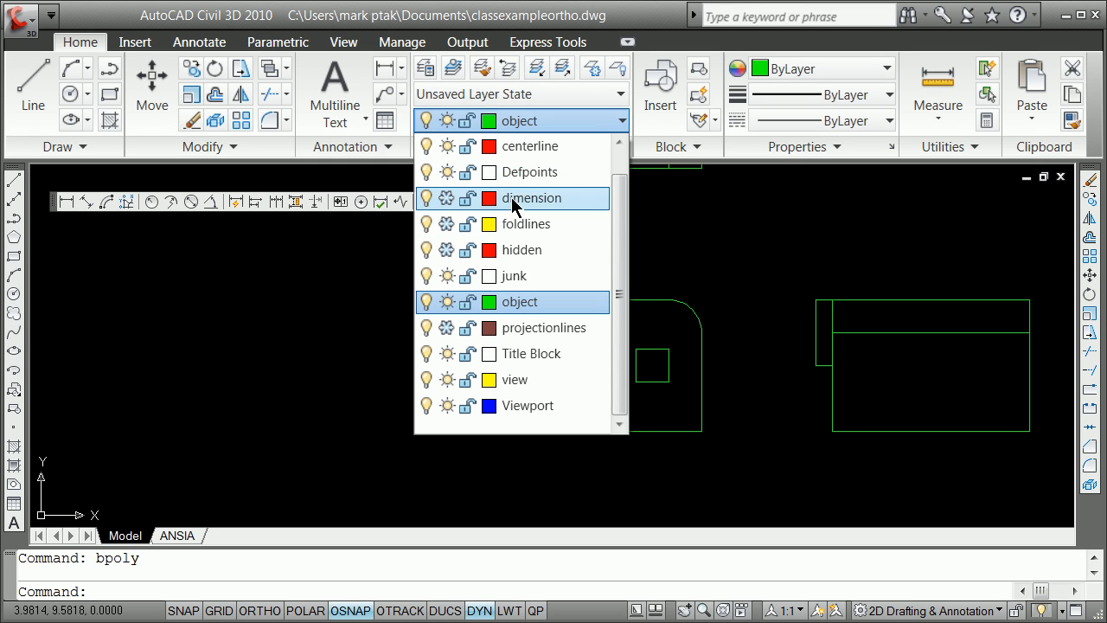
mouse_move(514, 277)
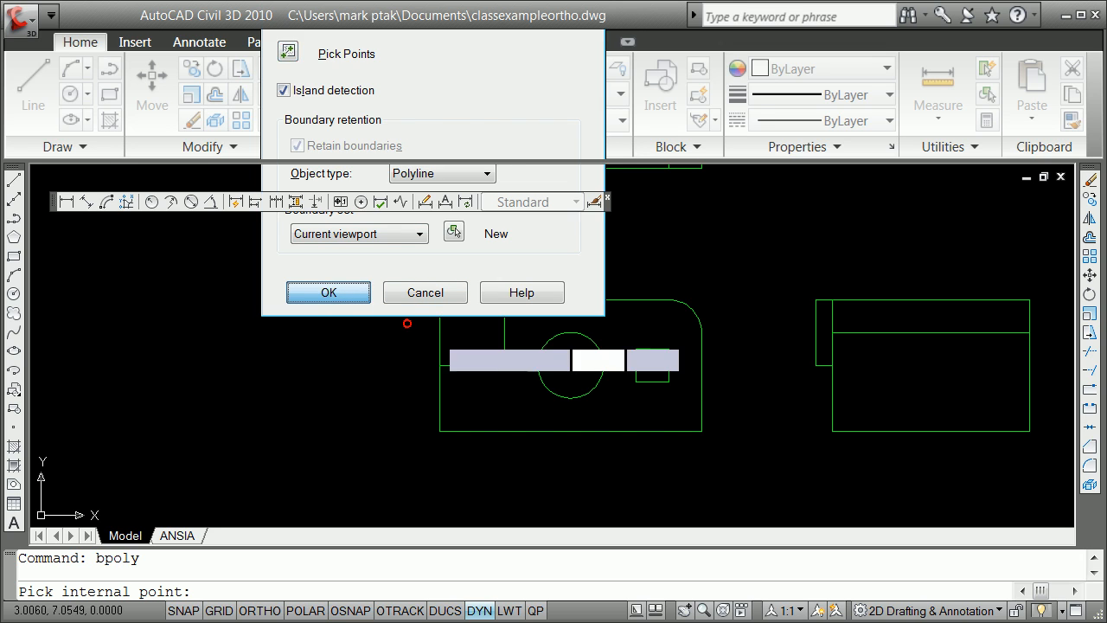
left_click(328, 292)
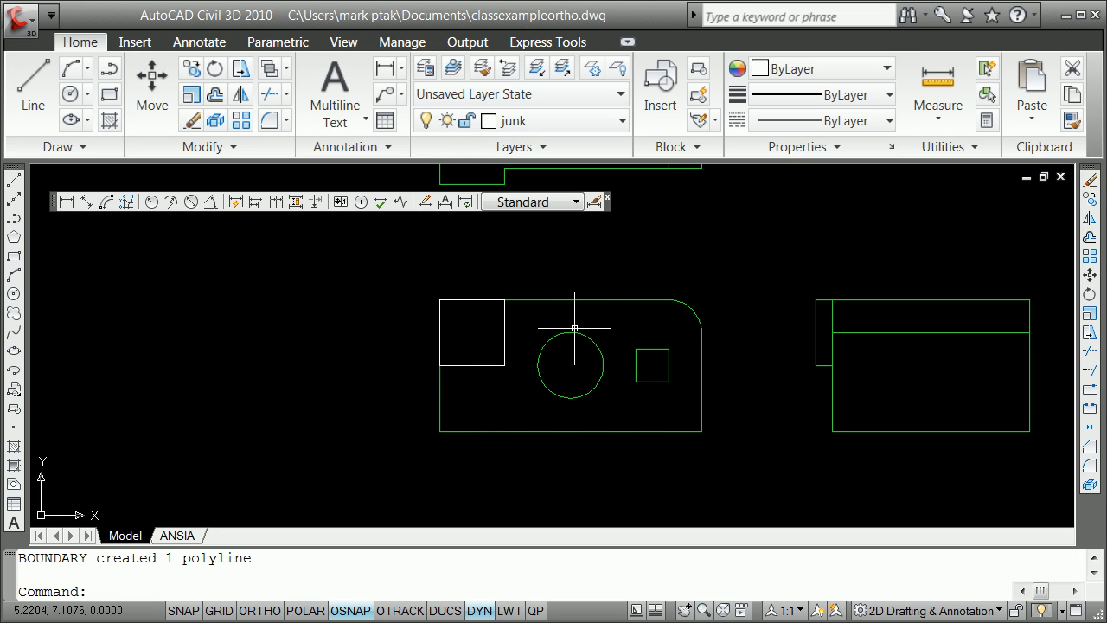
mouse_move(619, 238)
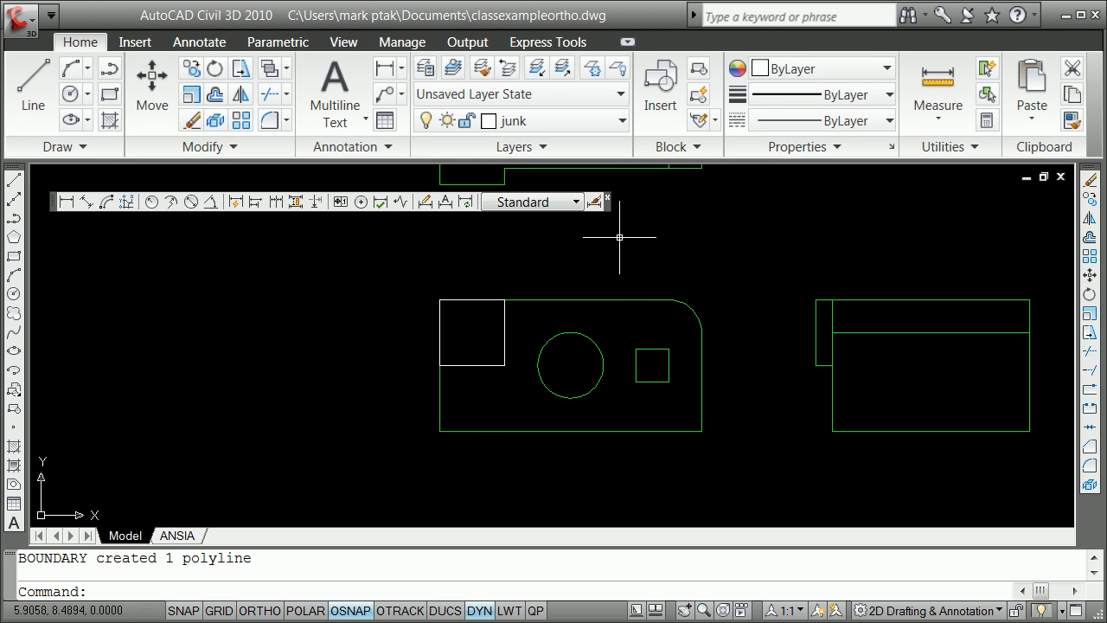
type("vpo")
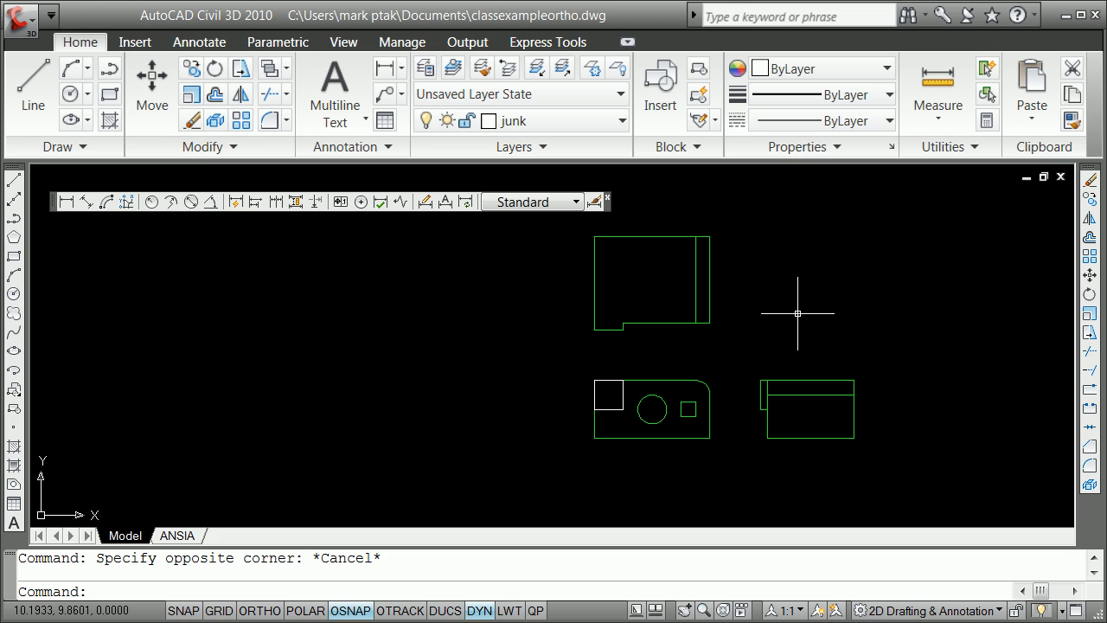
Move the top and side views onto the junk layer and change the current layer.
type("-layer")
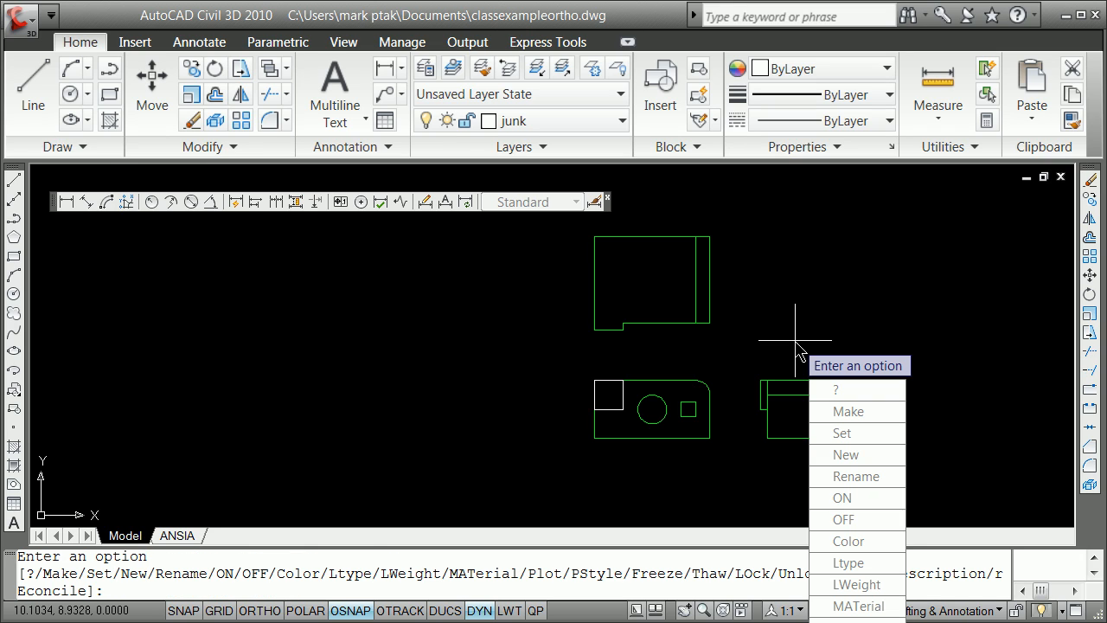
mouse_move(756, 369)
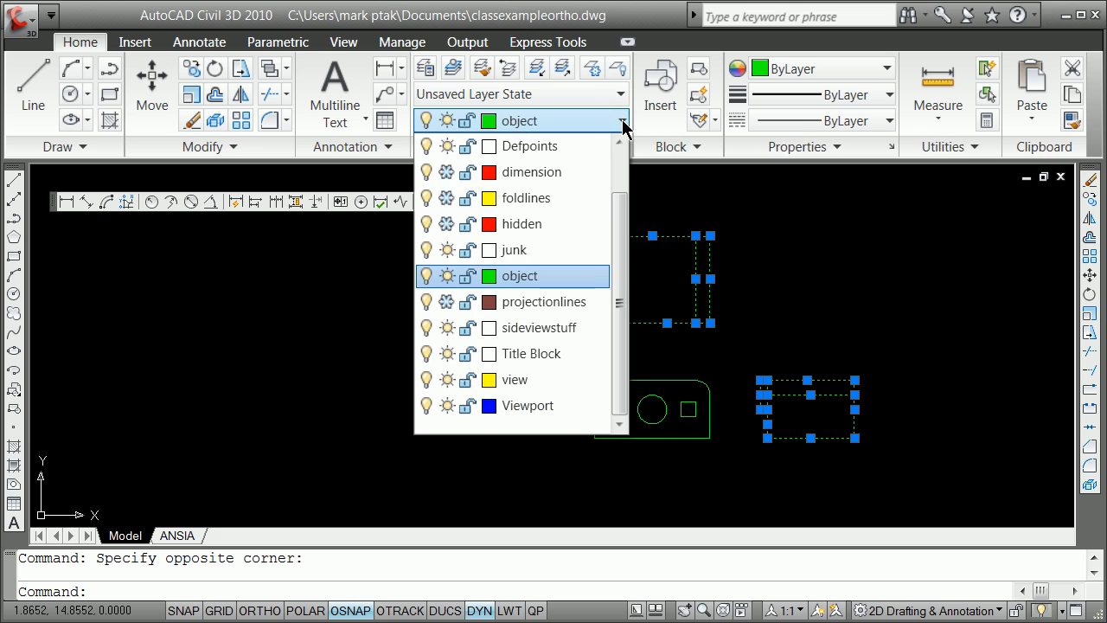
left_click(537, 327)
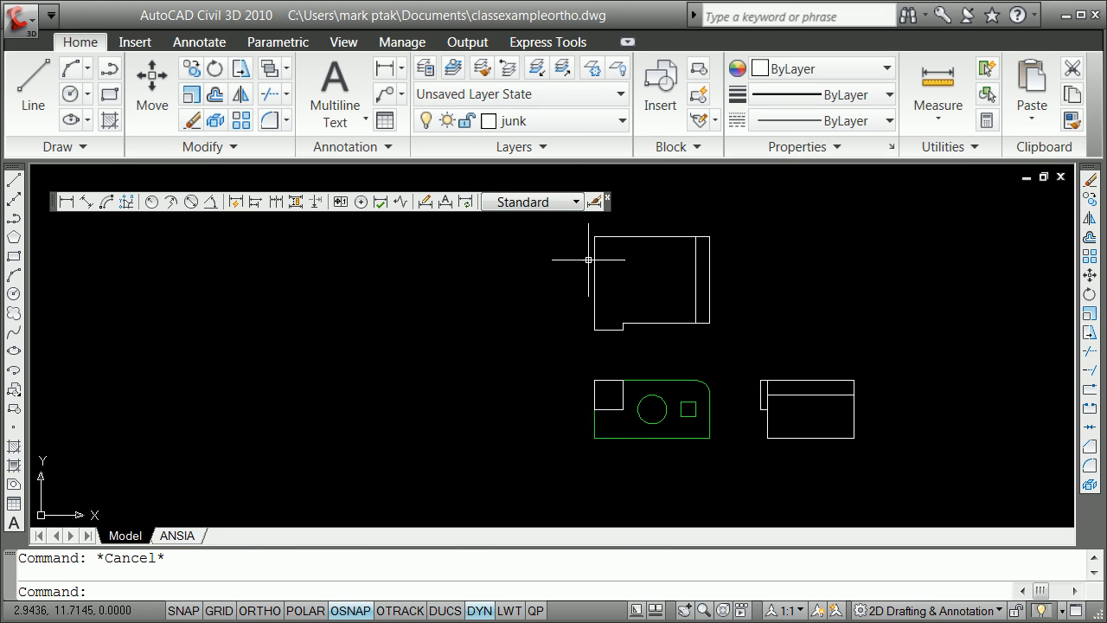
mouse_move(628, 151)
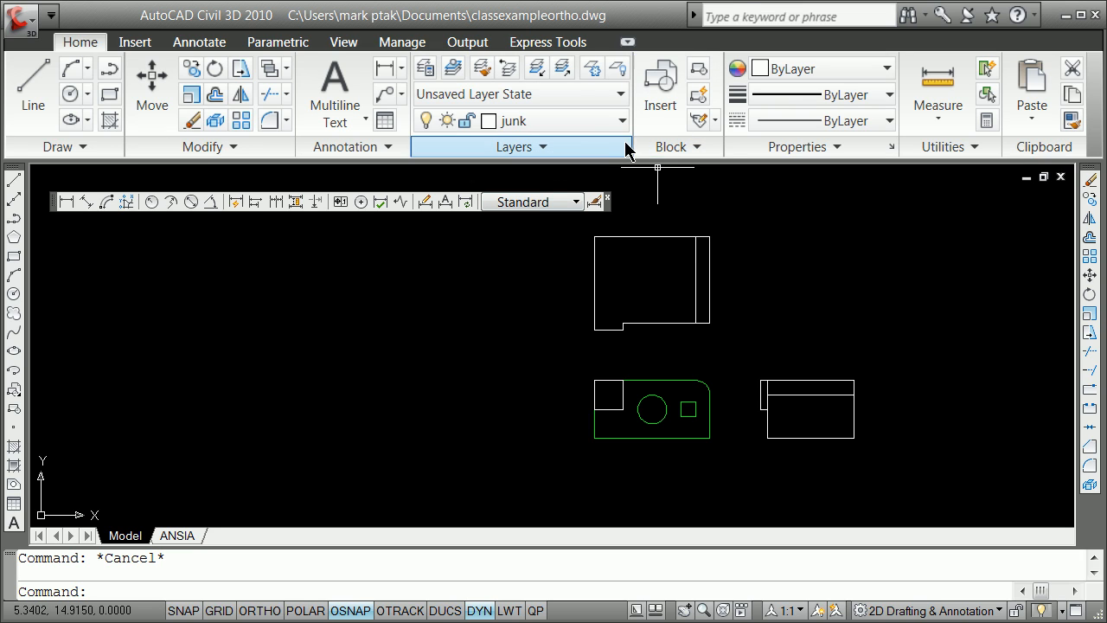
left_click(619, 120)
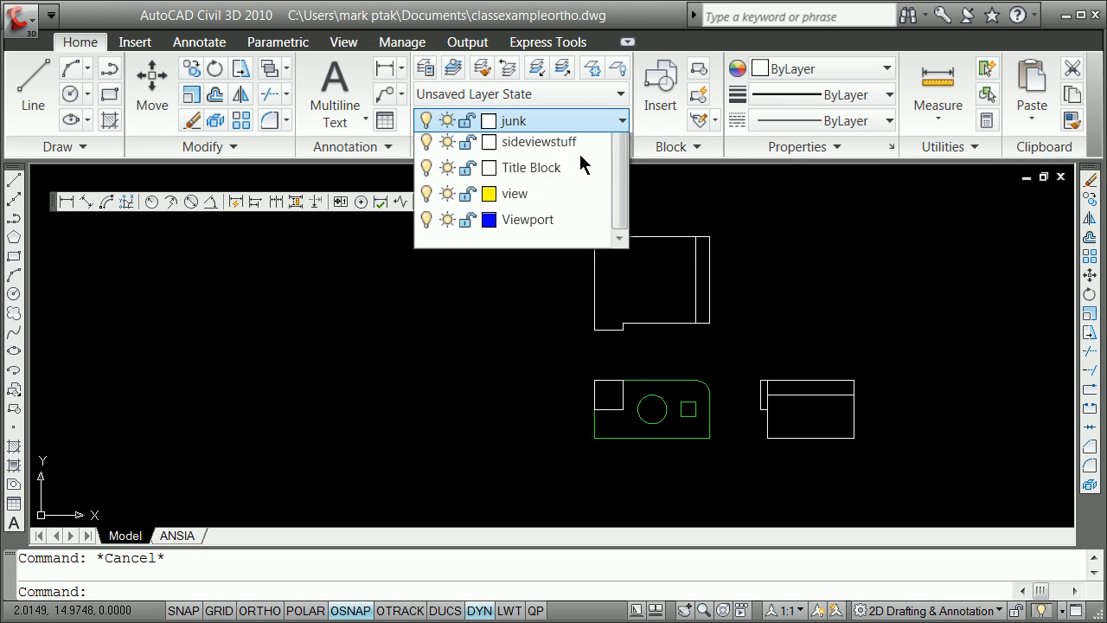
left_click(513, 120)
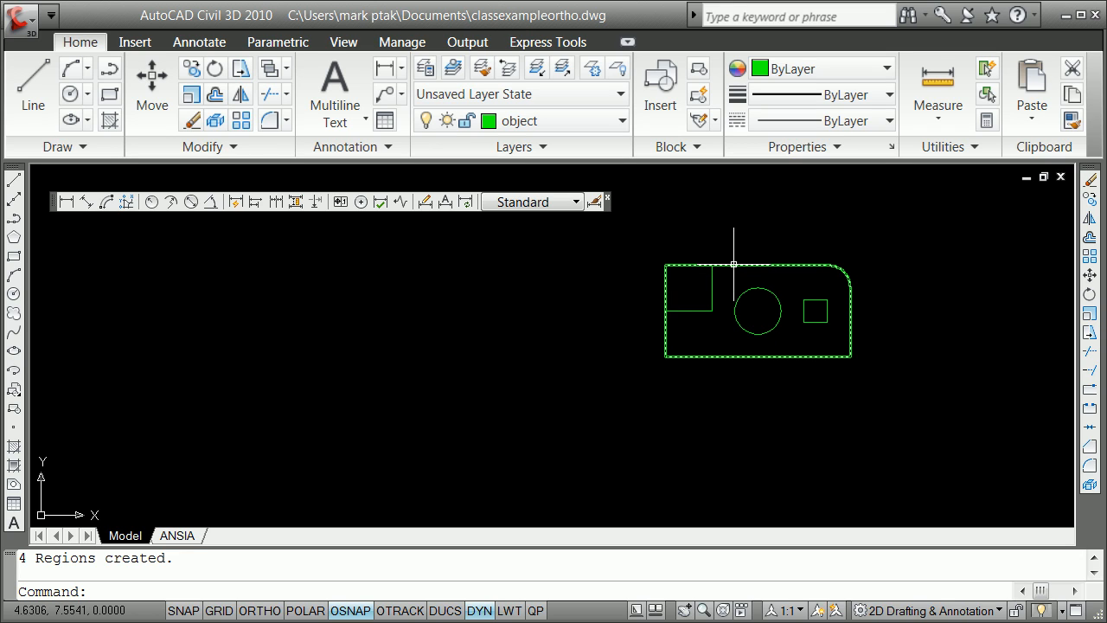
mouse_move(739, 262)
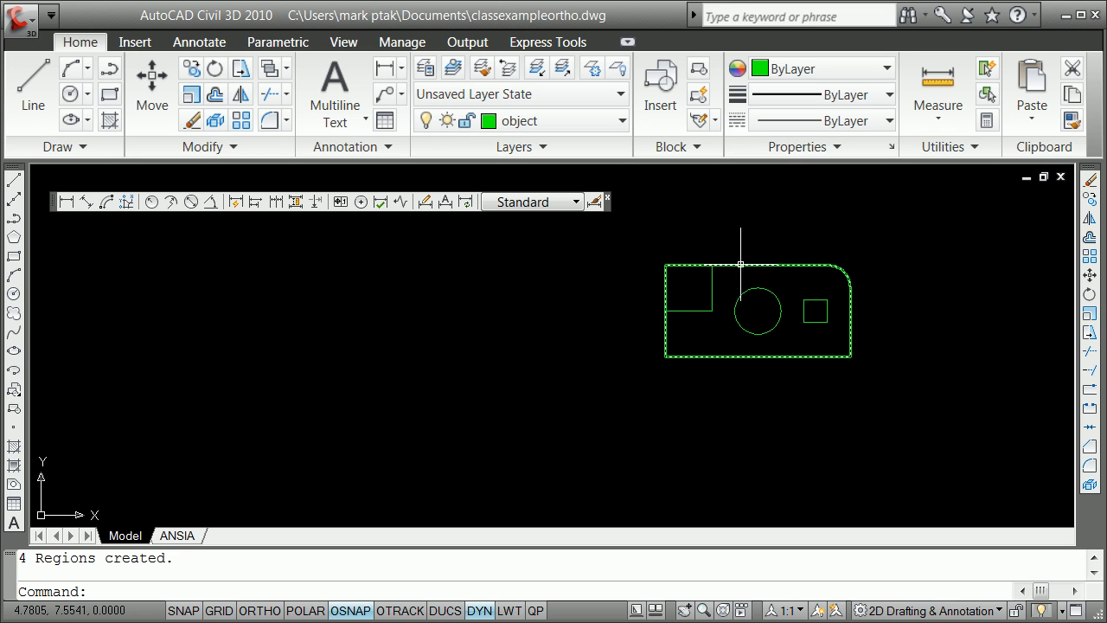
mouse_move(720, 264)
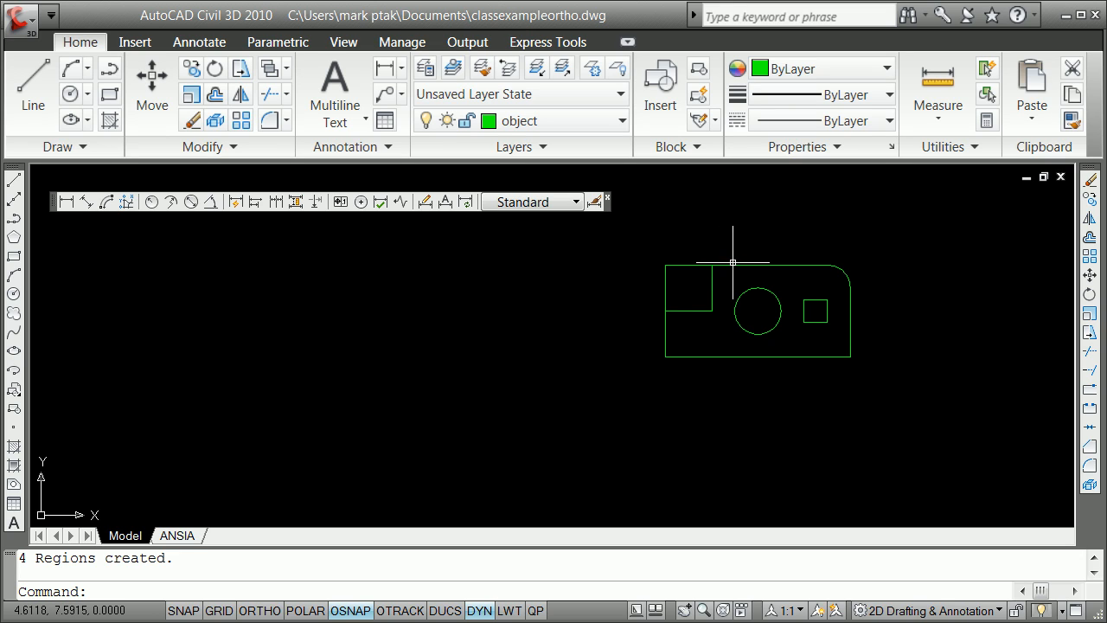
type("extr")
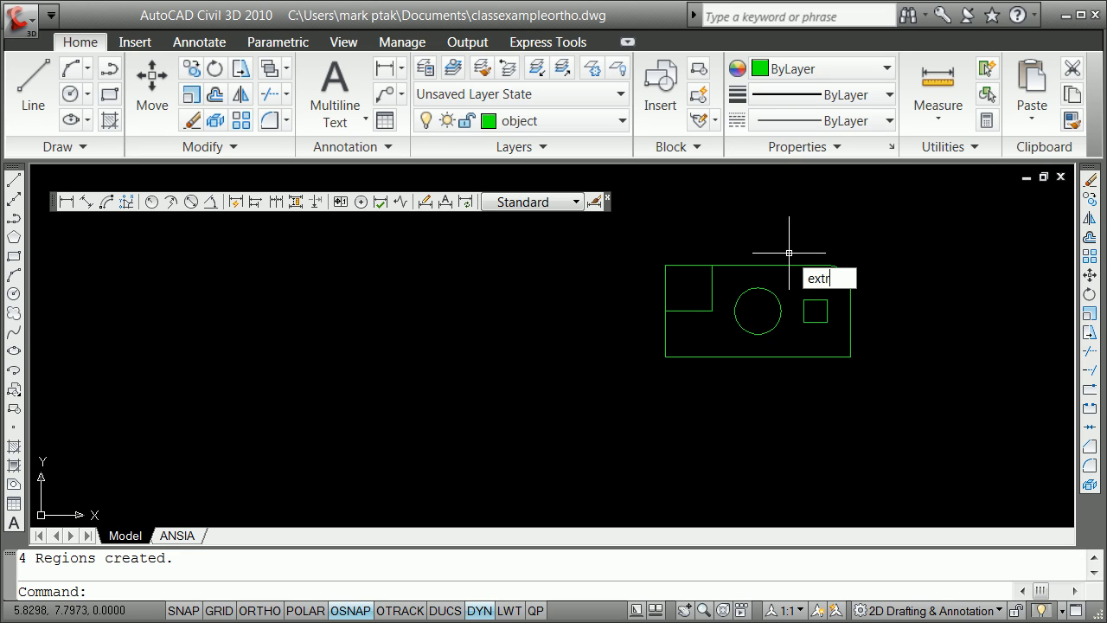
key("Enter")
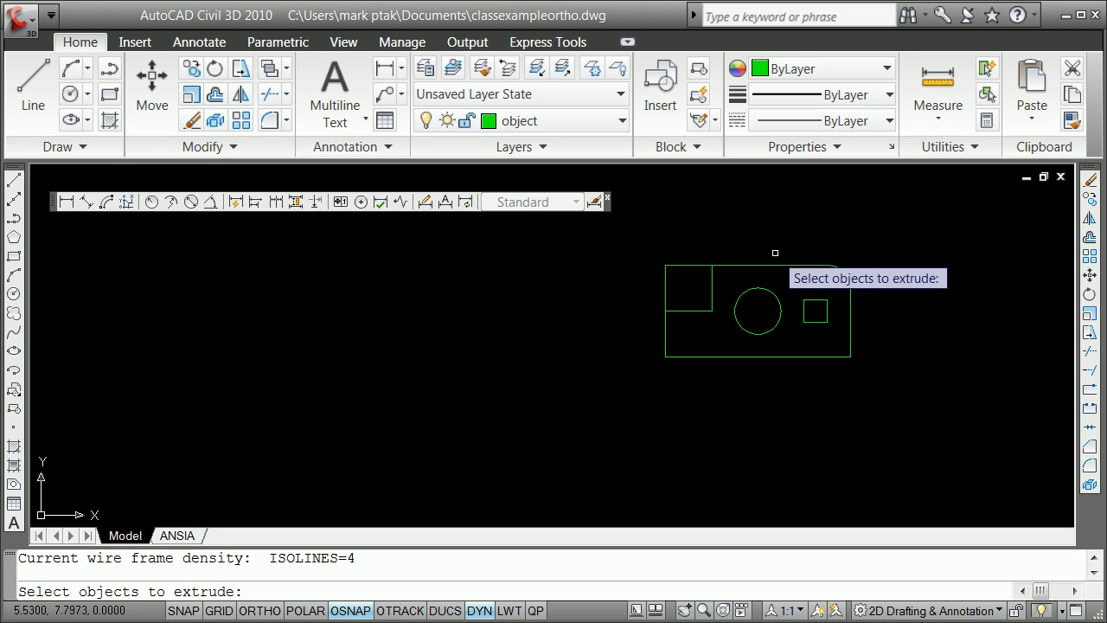
left_click(756, 310)
type("-3")
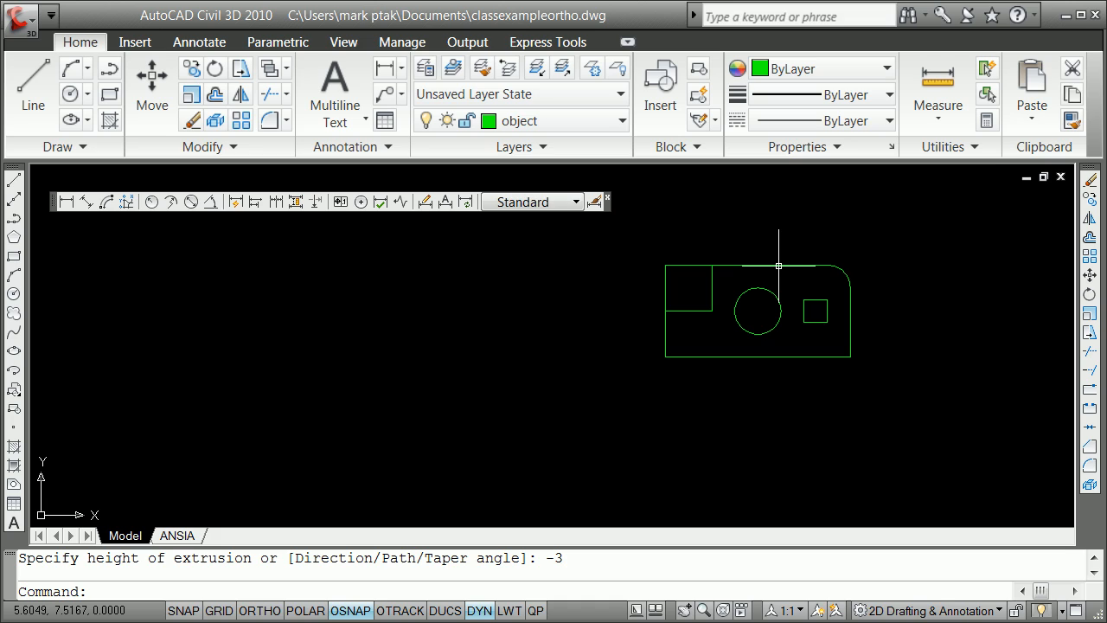
type("ex")
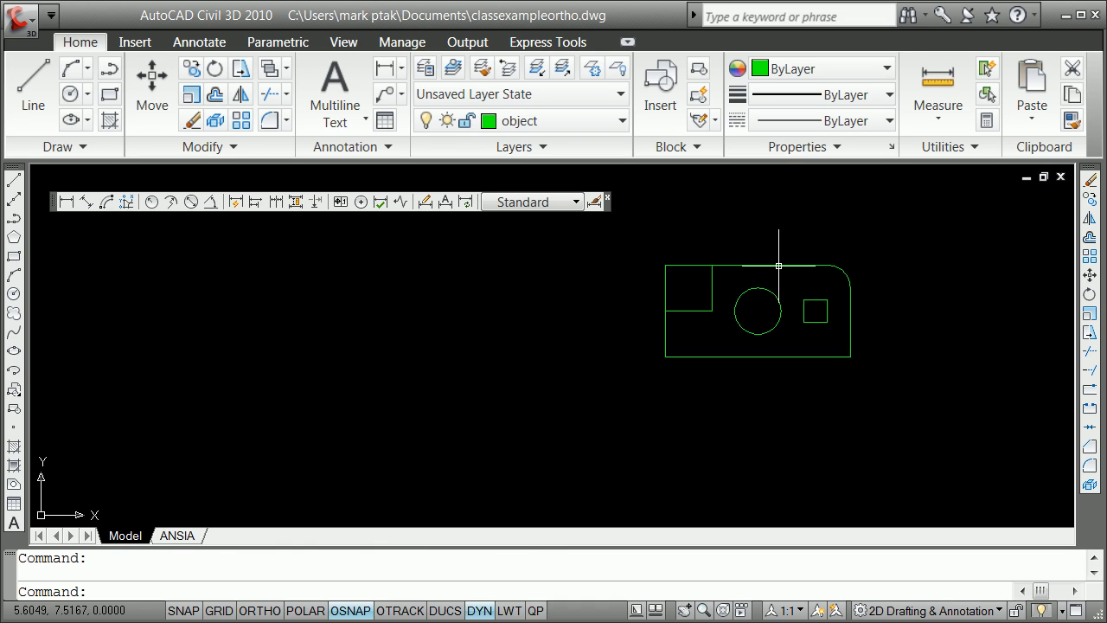
type("vpor")
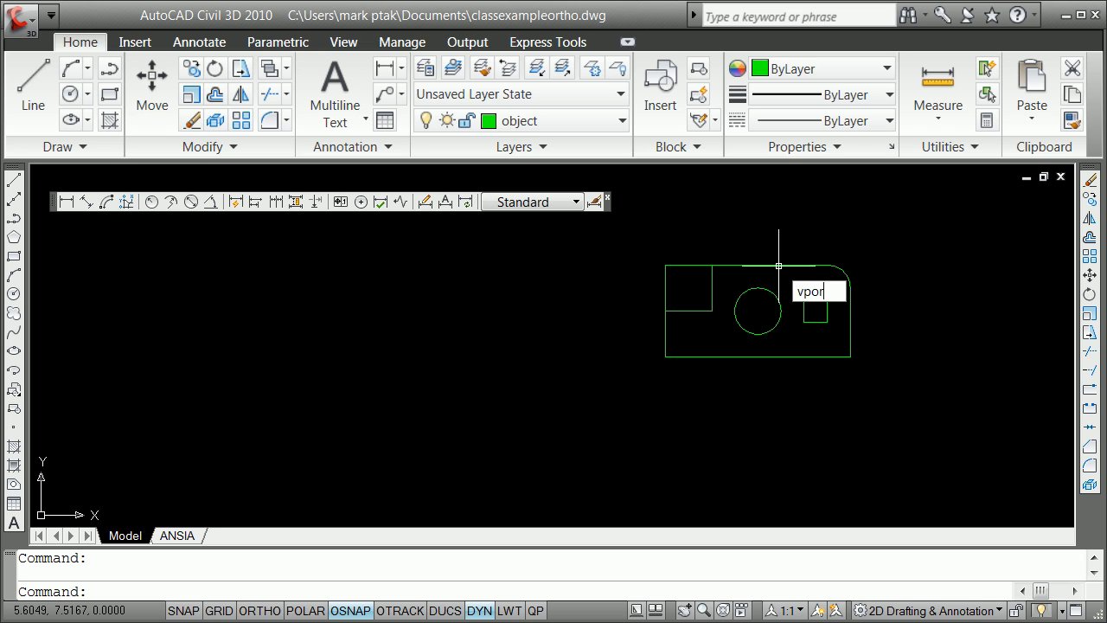
Apply a Two: Vertical viewport layout and give the right viewport an isometric VPOINT.
key("Enter")
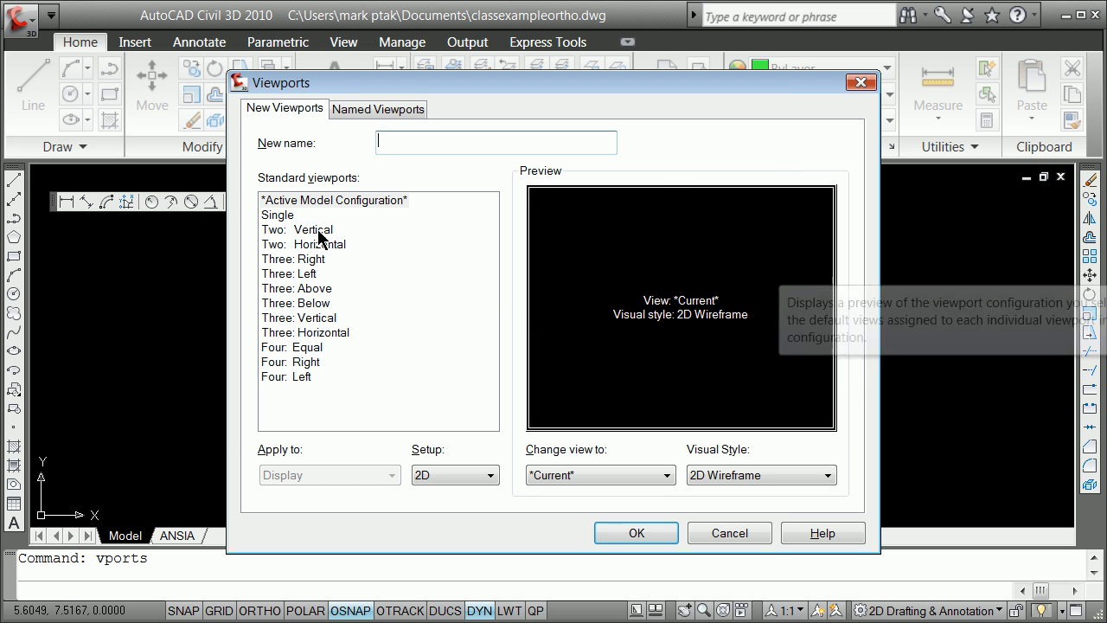
left_click(636, 532)
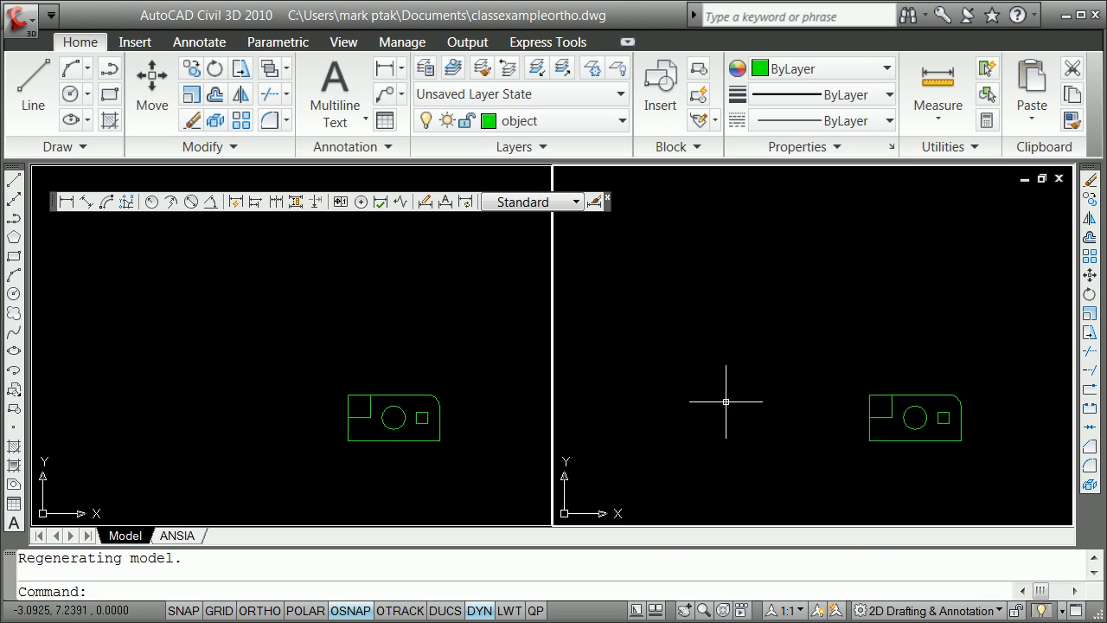
type("vp")
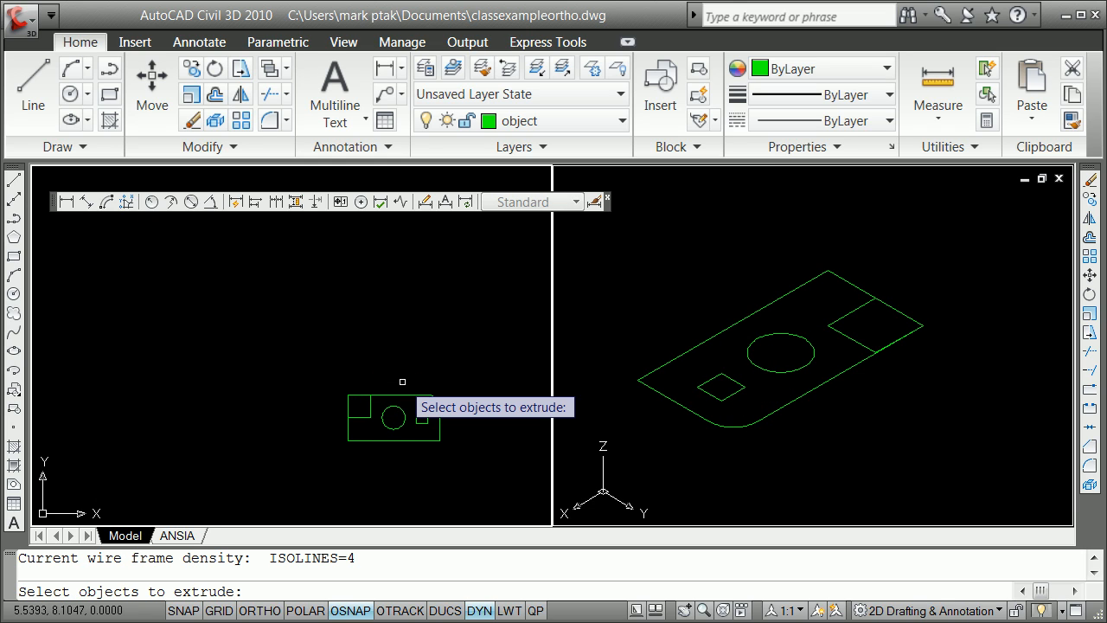
Extrude the outer region -3 into a block, then undo a trial 0.25 corner extrusion.
left_click(391, 418)
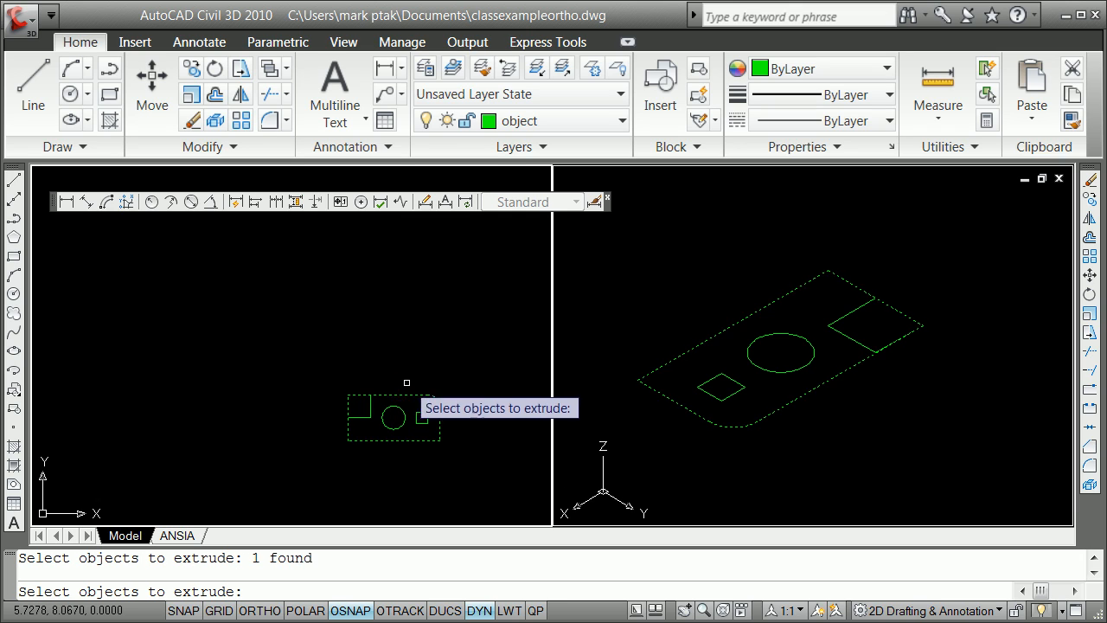
type("-3.0000>: -3")
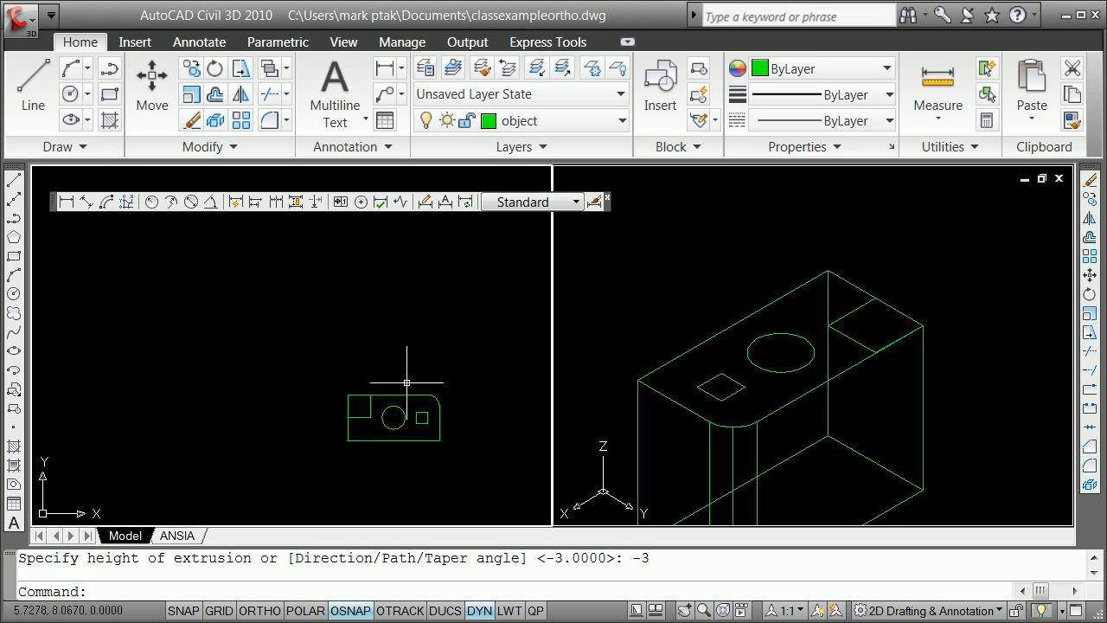
mouse_move(795, 370)
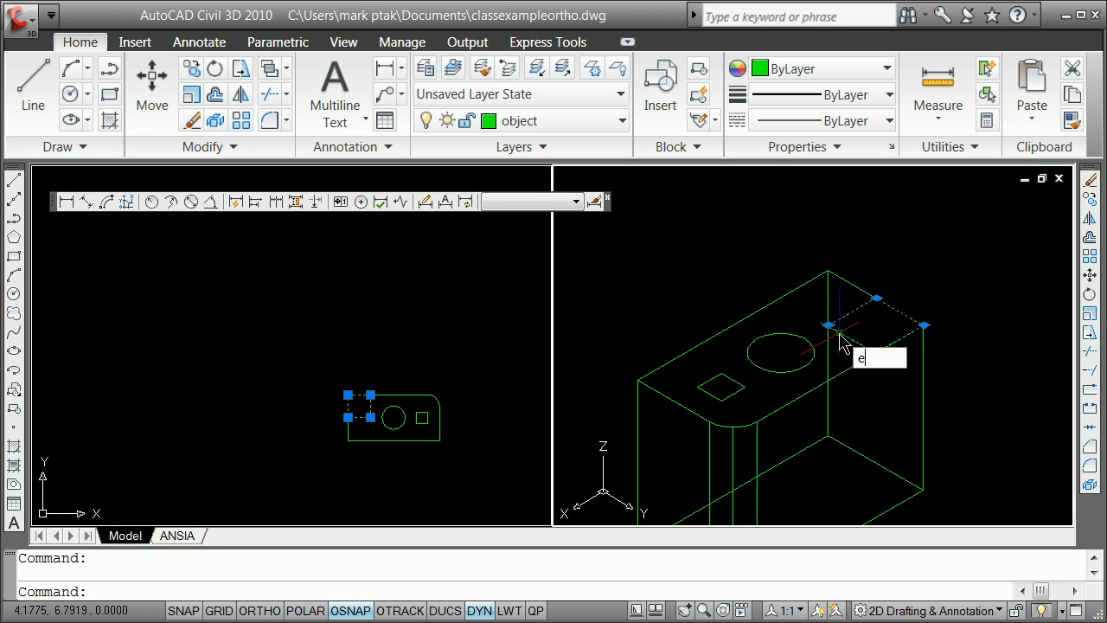
type("e")
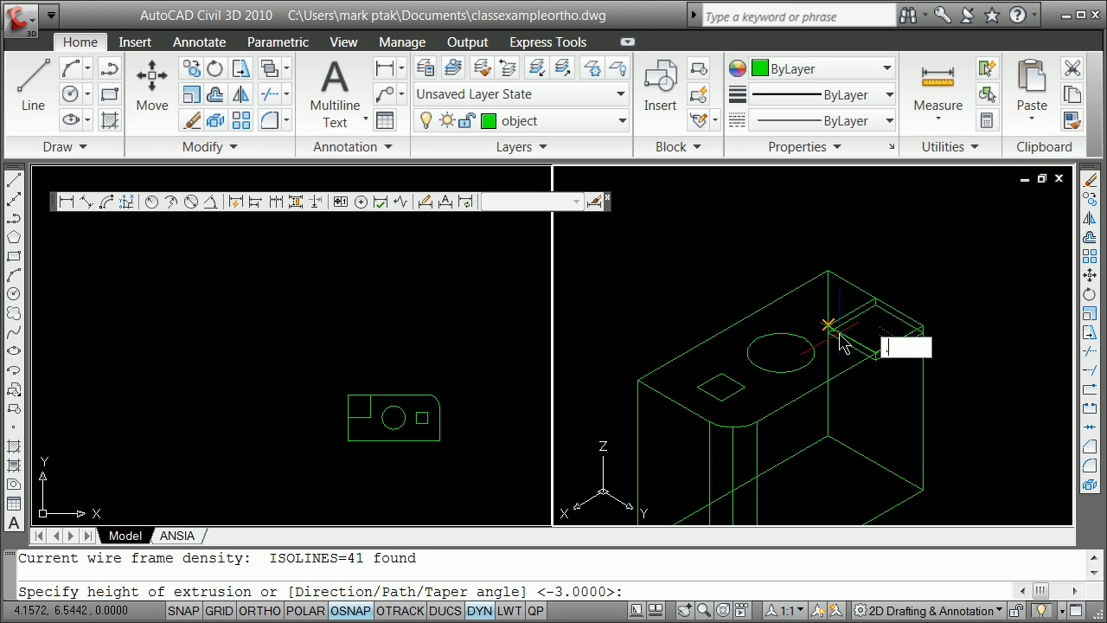
type(".25")
type("u")
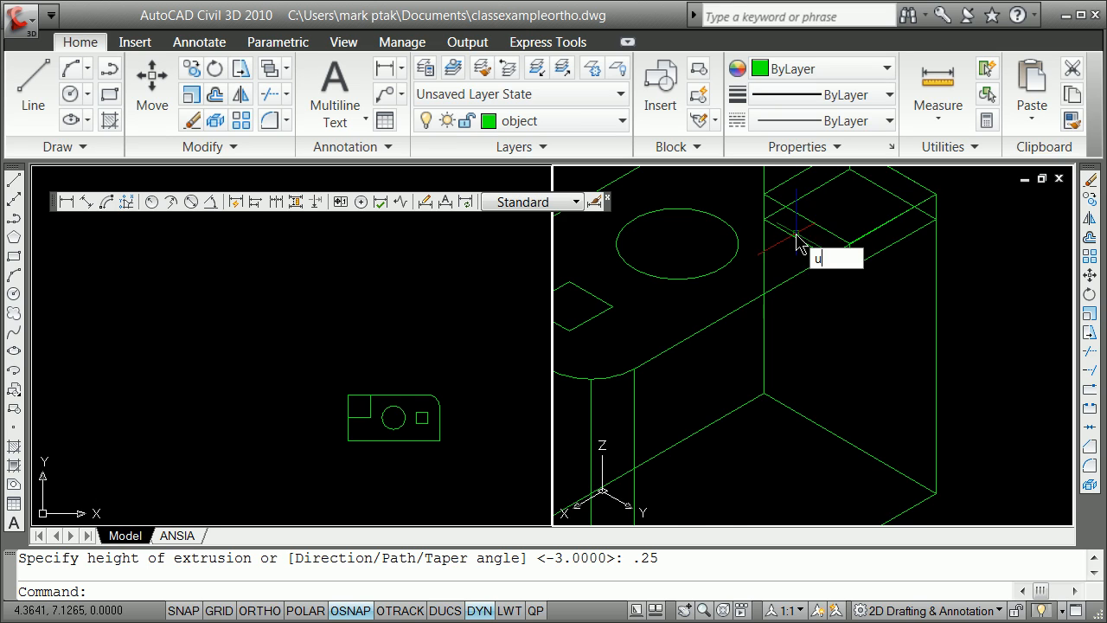
key("Enter")
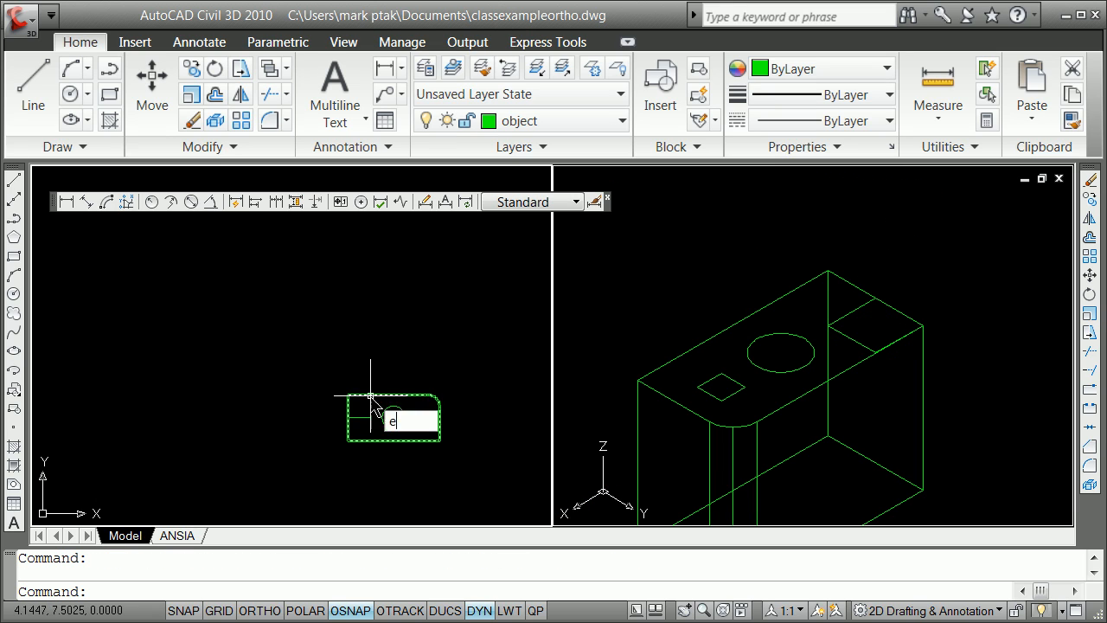
Extrude the upper-left corner rectangle region 0.25 upward as a thin pad.
type("xtrude")
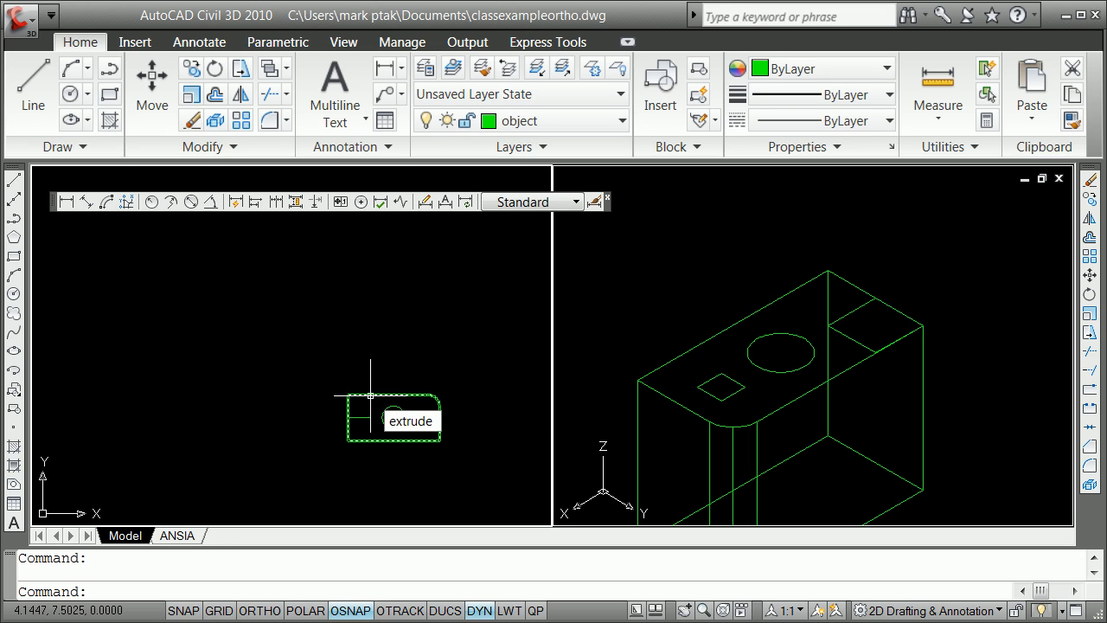
key("enter")
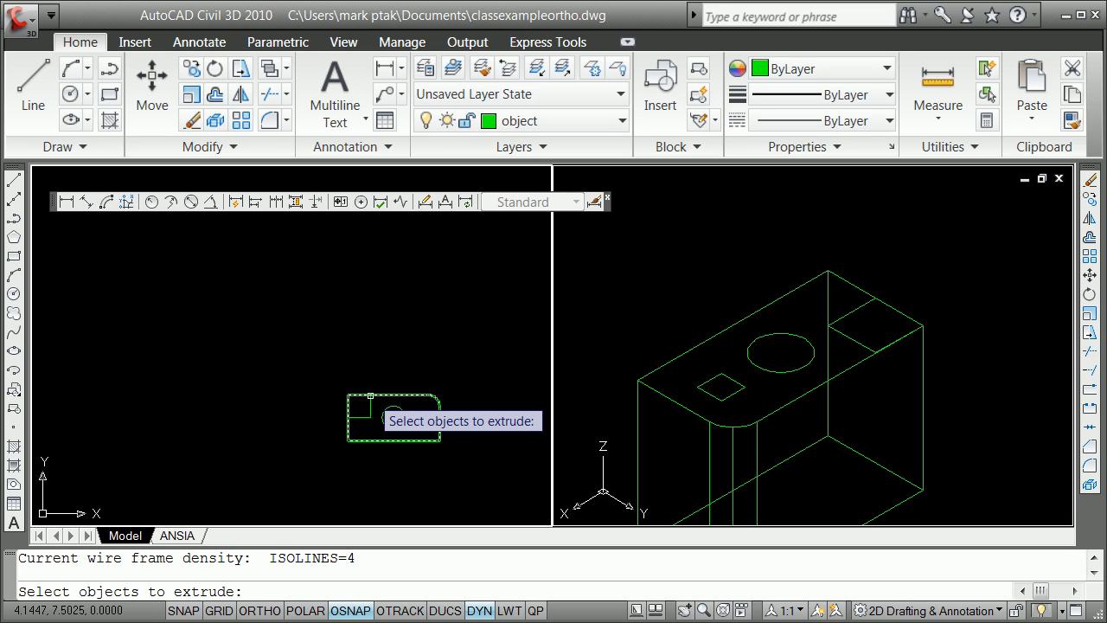
left_click(393, 418)
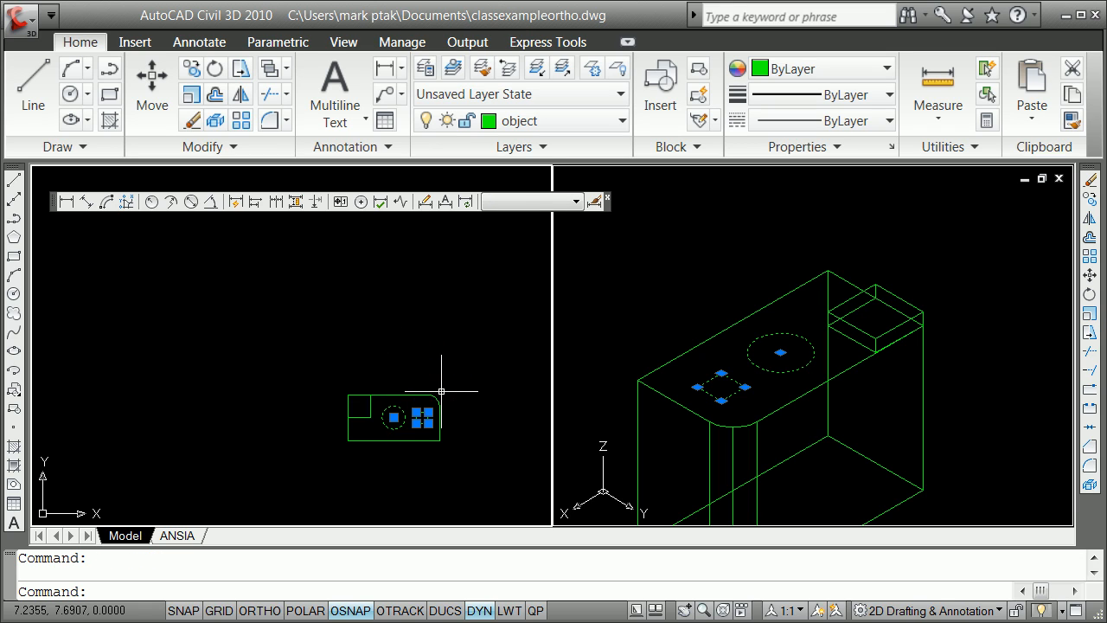
Extrude the circle and square regions by -4 into a cylinder and square prism.
type("wzre")
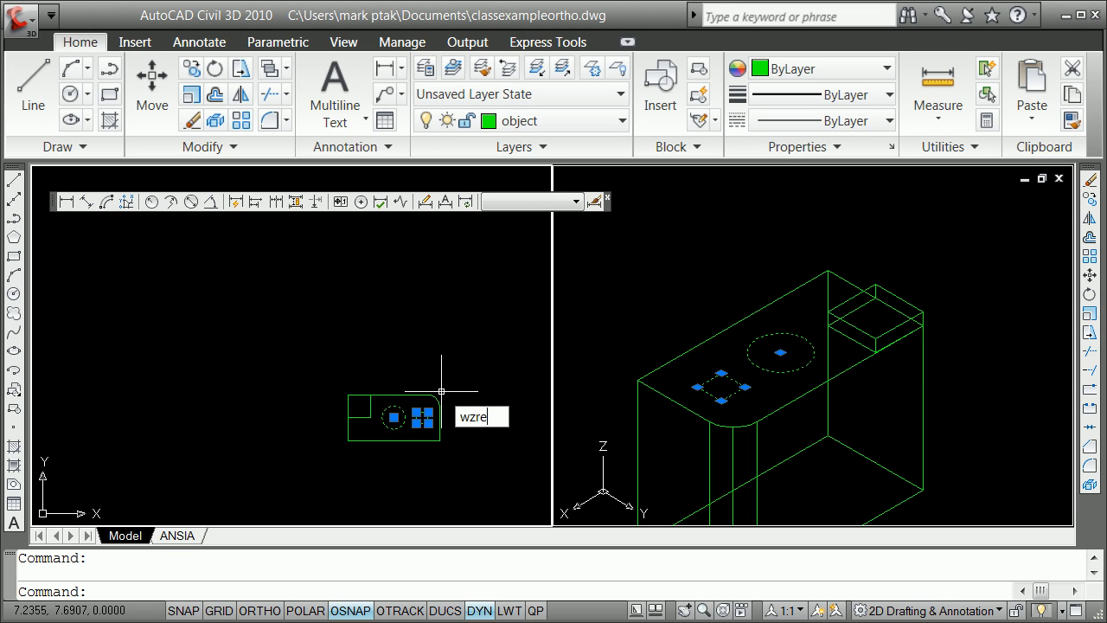
type("extr")
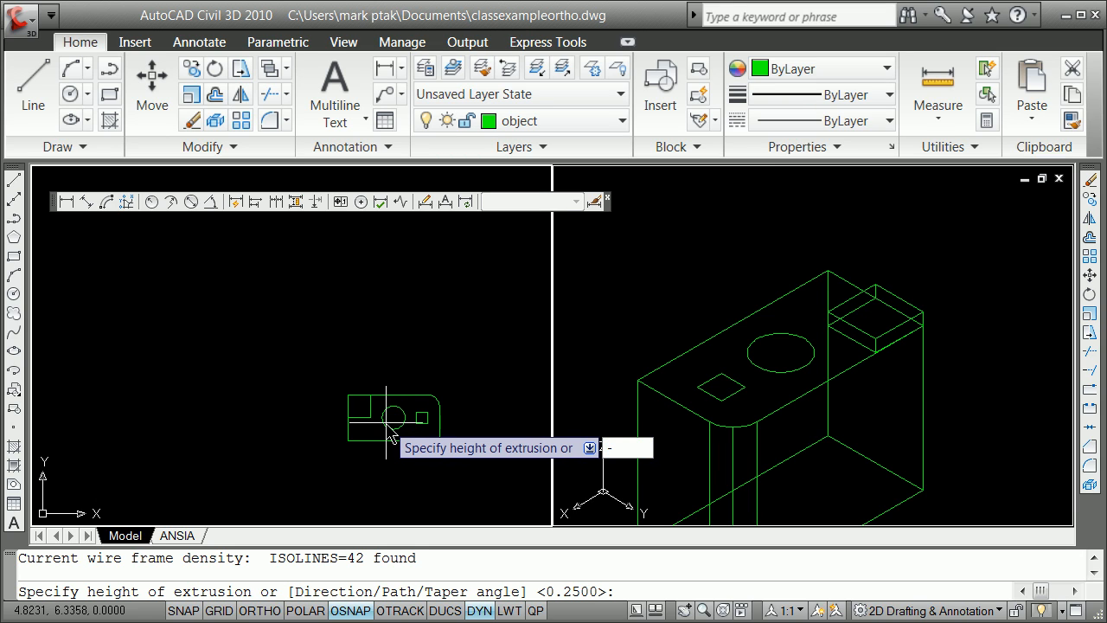
type("-4")
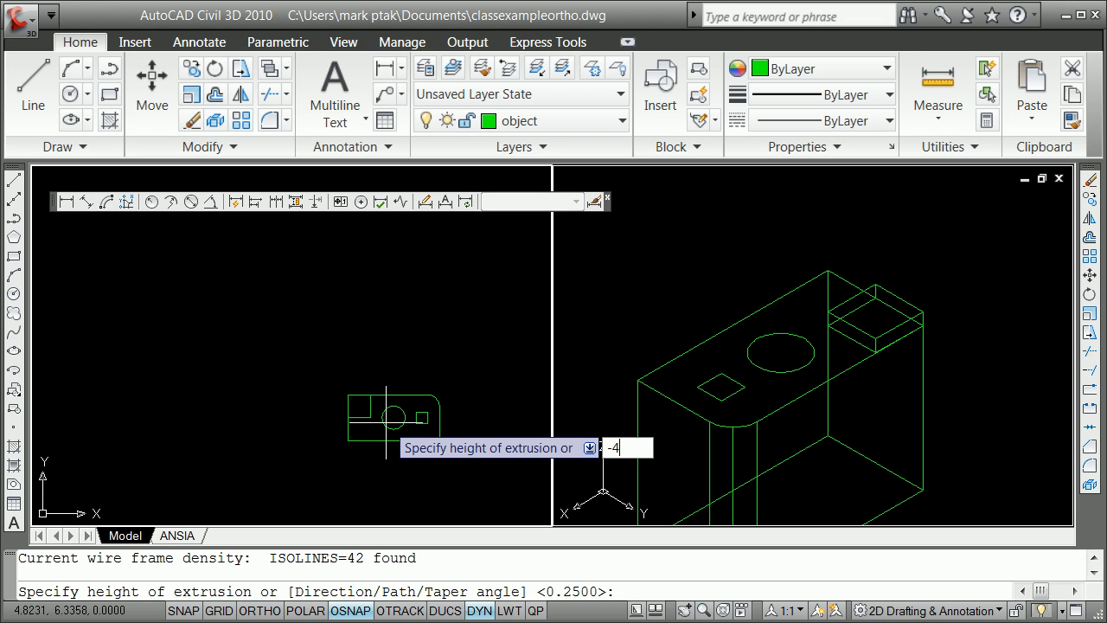
key("Enter")
type("union")
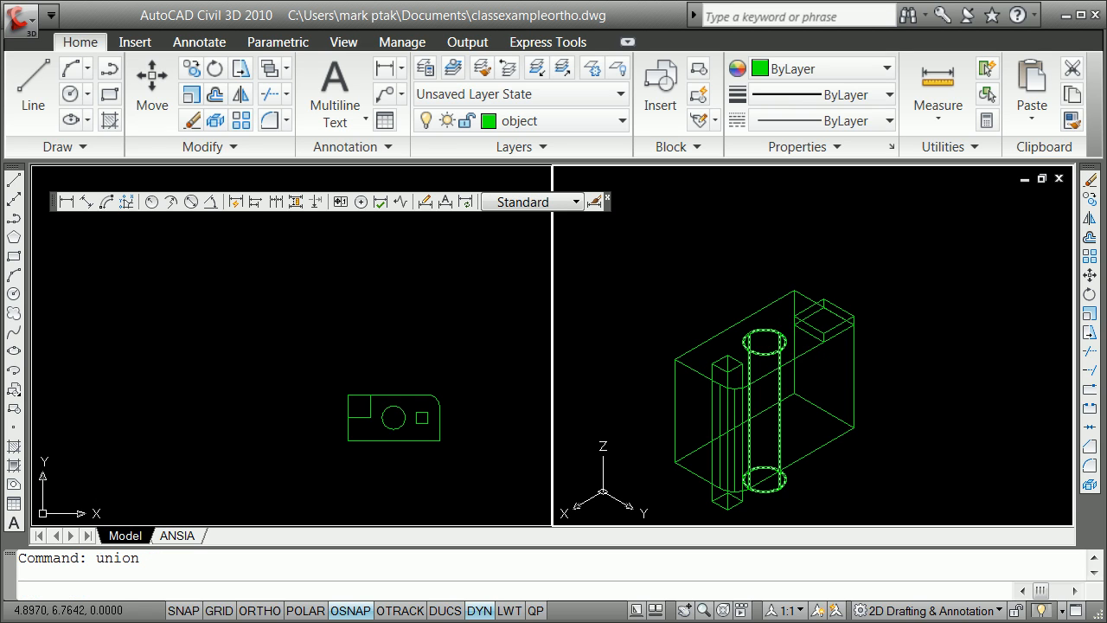
Union the block with its corner pad, subtract the cylinder and prism, and shade it Conceptual.
left_click(804, 353)
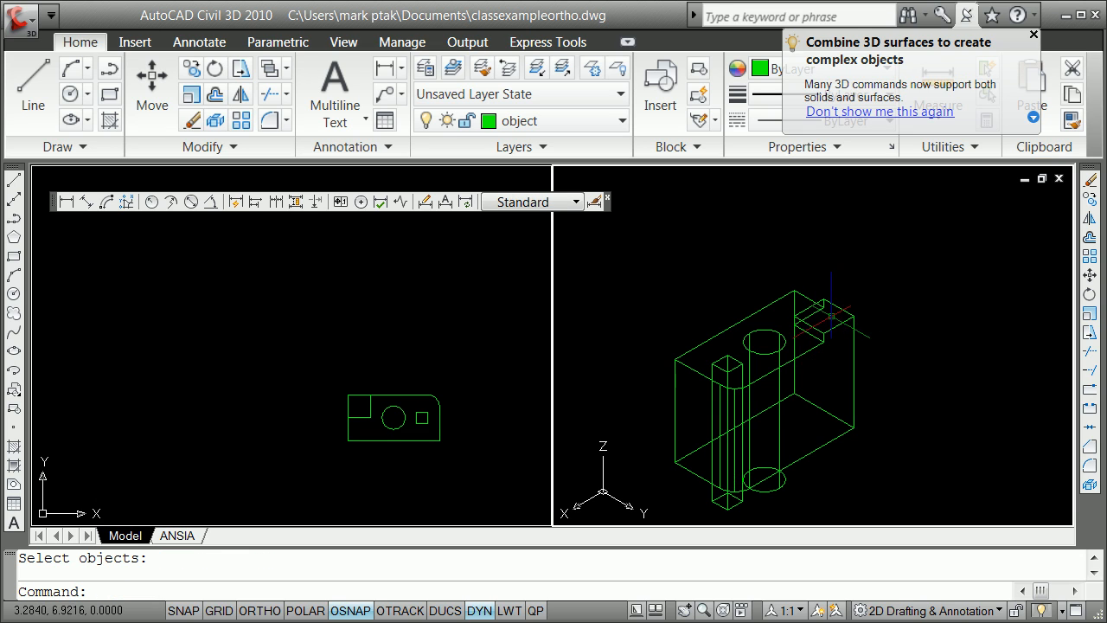
left_click(1031, 33)
type("su")
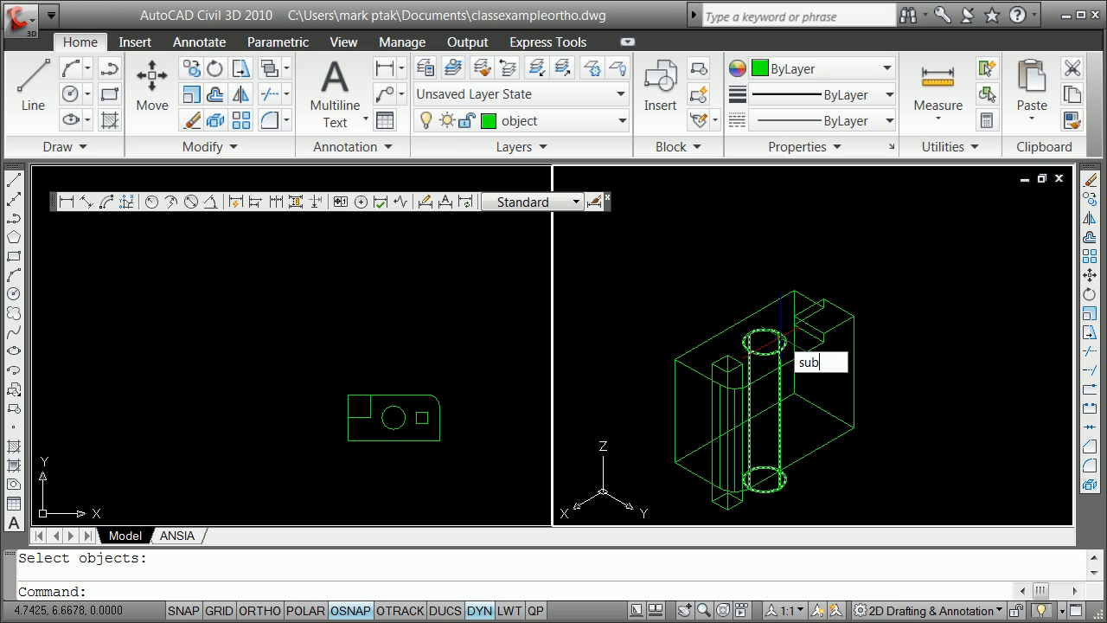
type("bra")
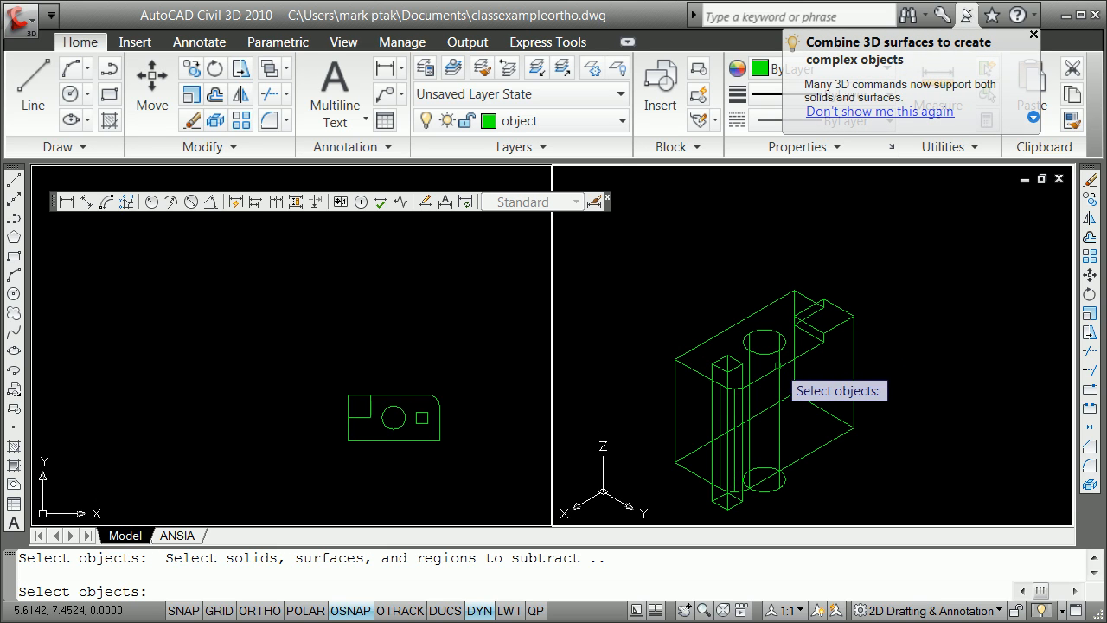
left_click(735, 406)
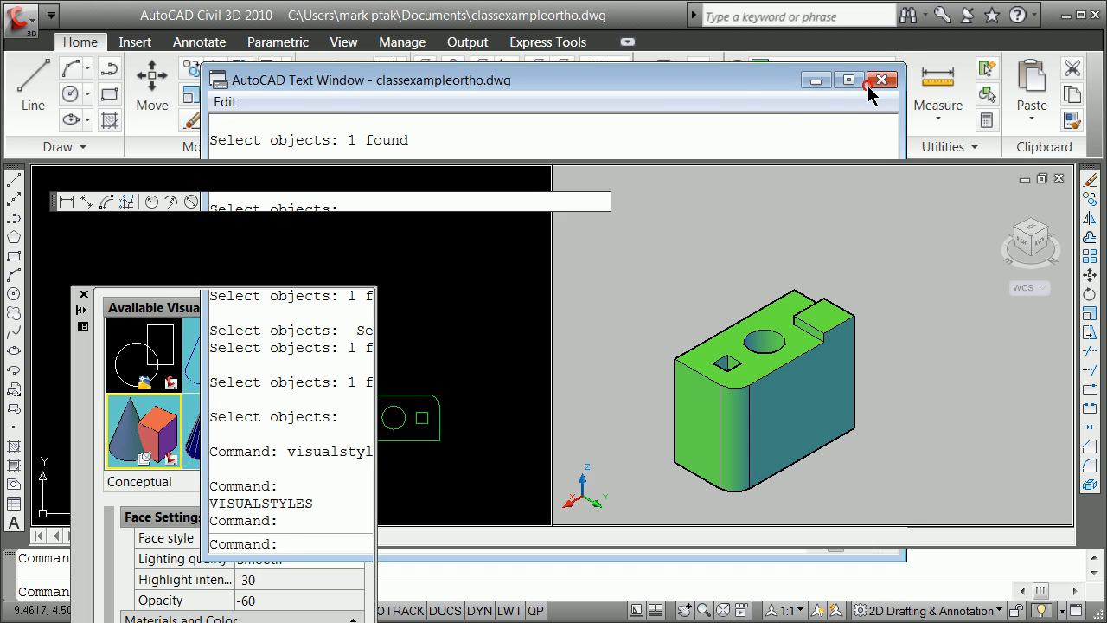
Close the text window, select the holed solid for mass properties, and close the report.
left_click(881, 80)
type("massprop")
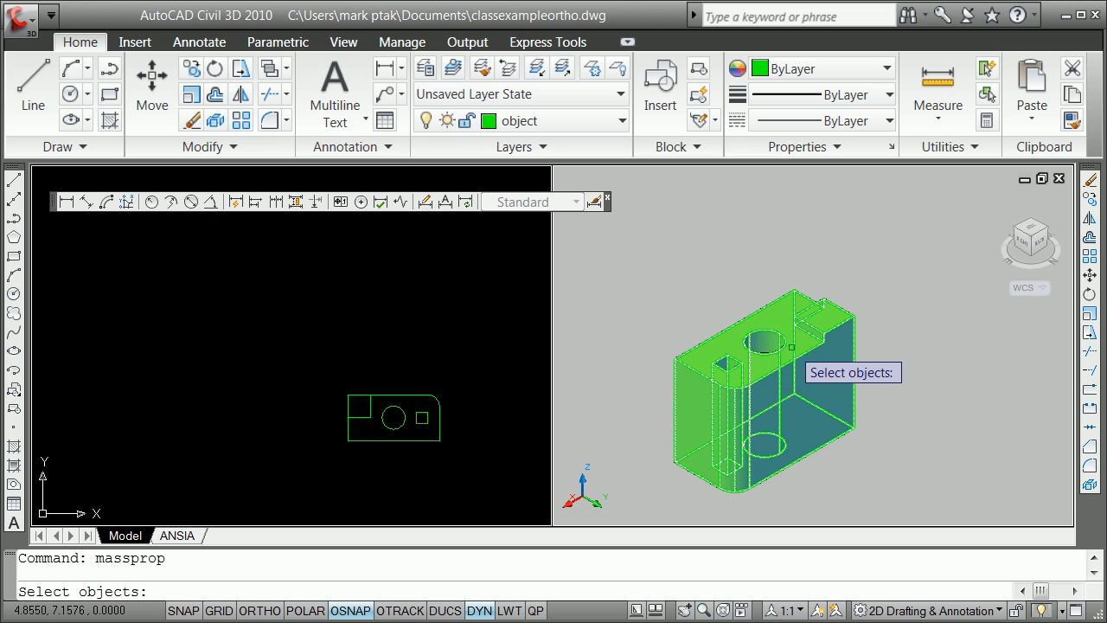
left_click(761, 389)
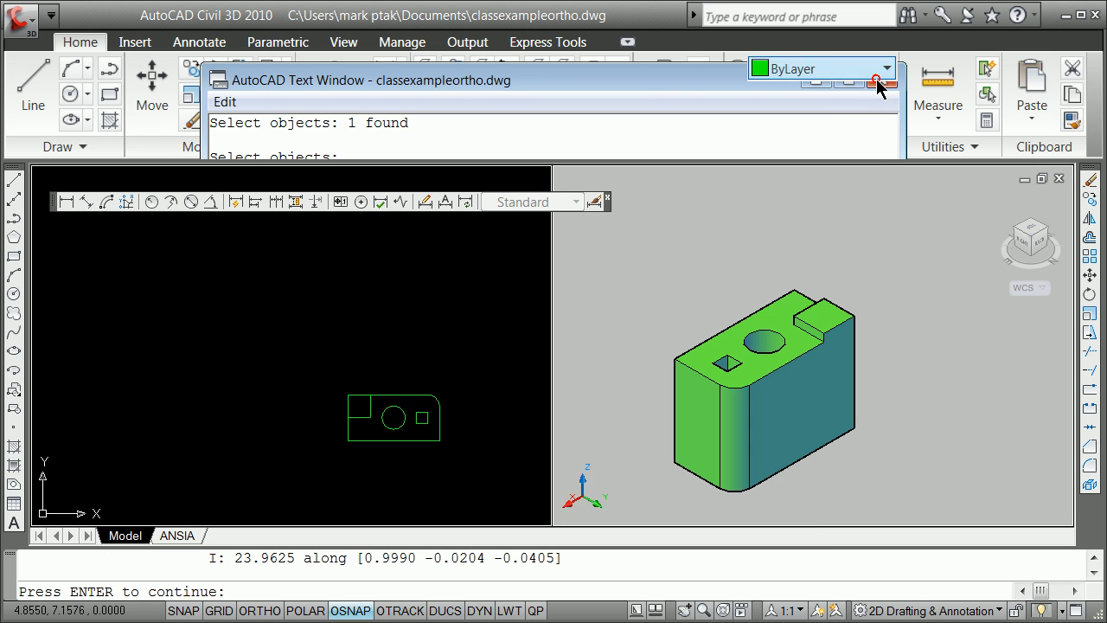
left_click(880, 82)
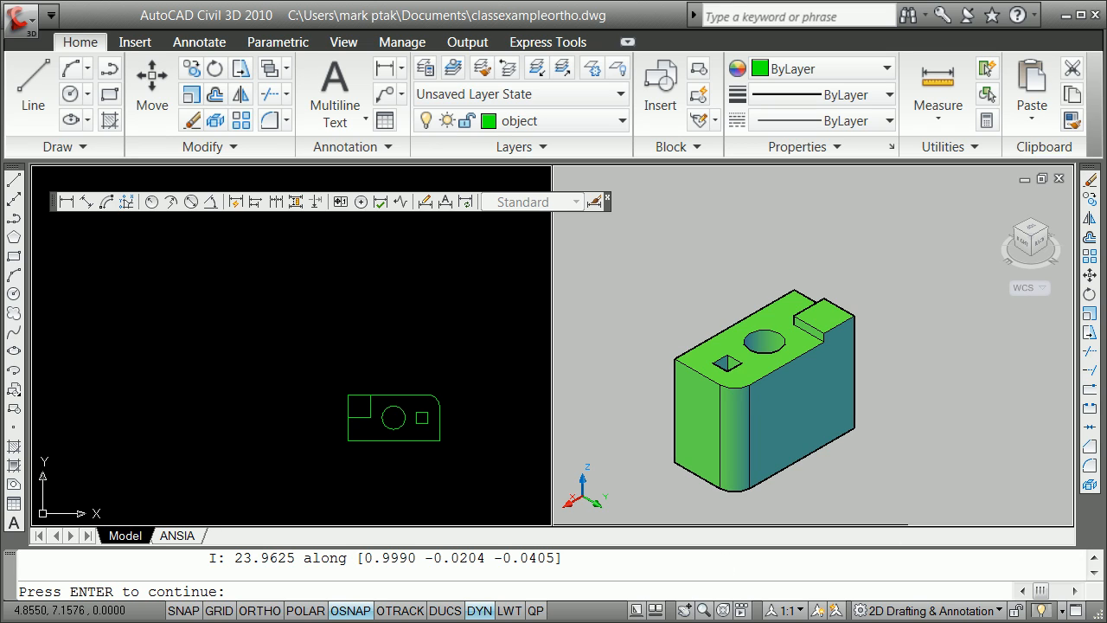
Skip writing the analysis to file, restore a single viewport, and close the text window and palette.
key("enter")
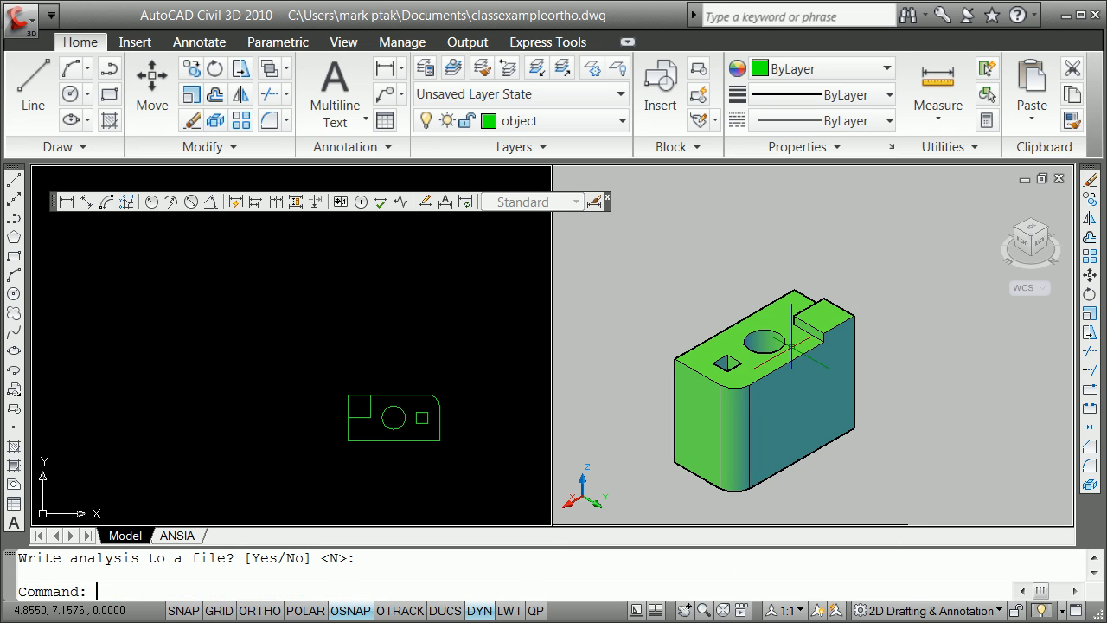
type("vpor")
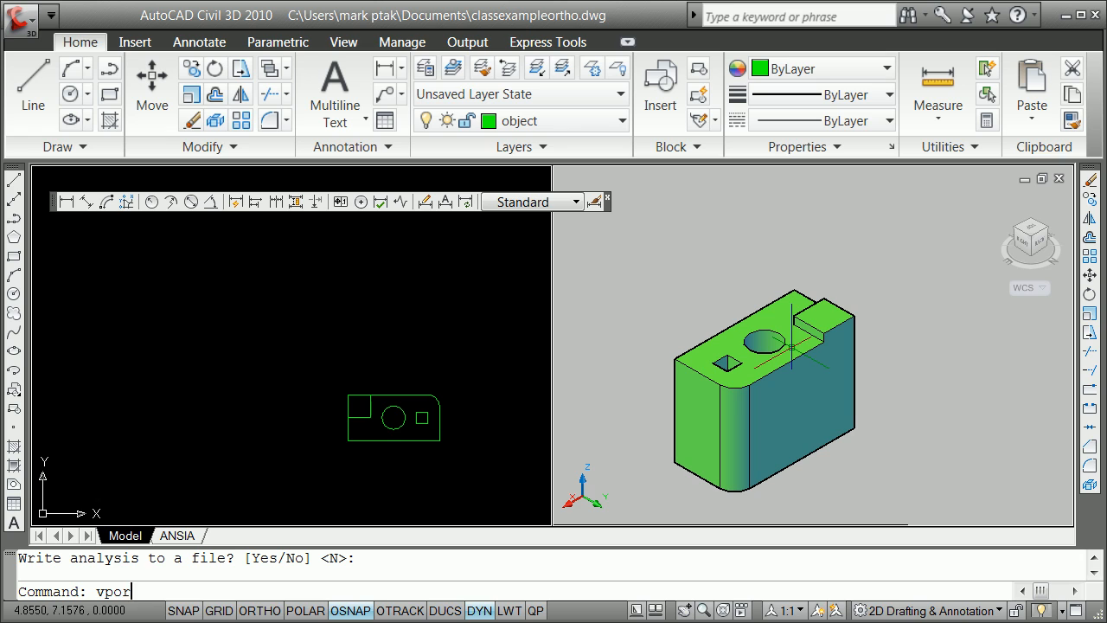
key("Return")
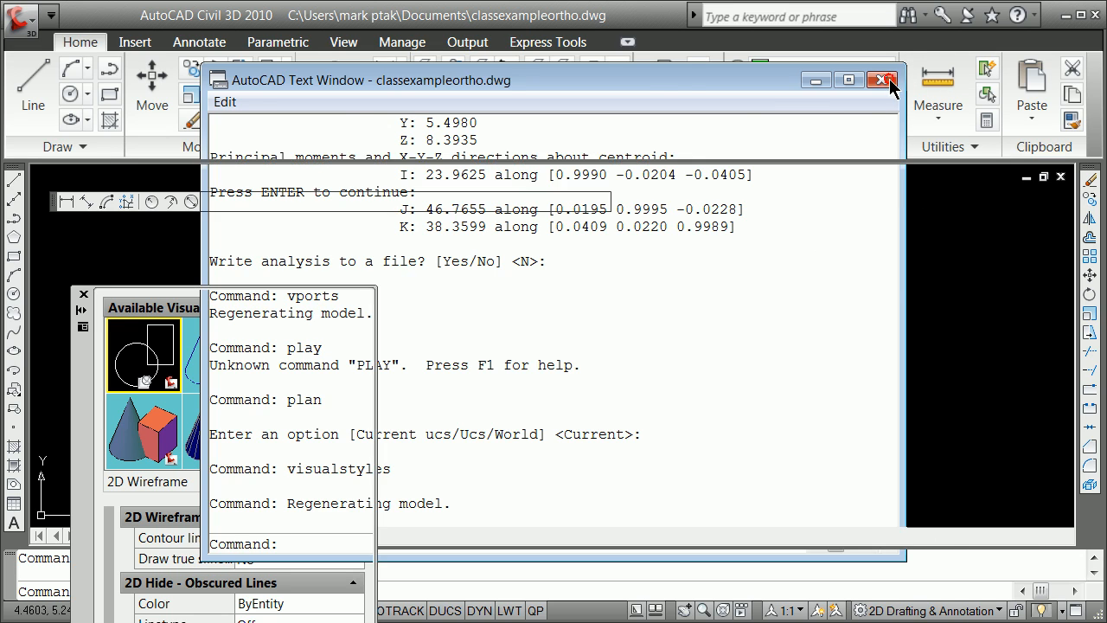
left_click(884, 80)
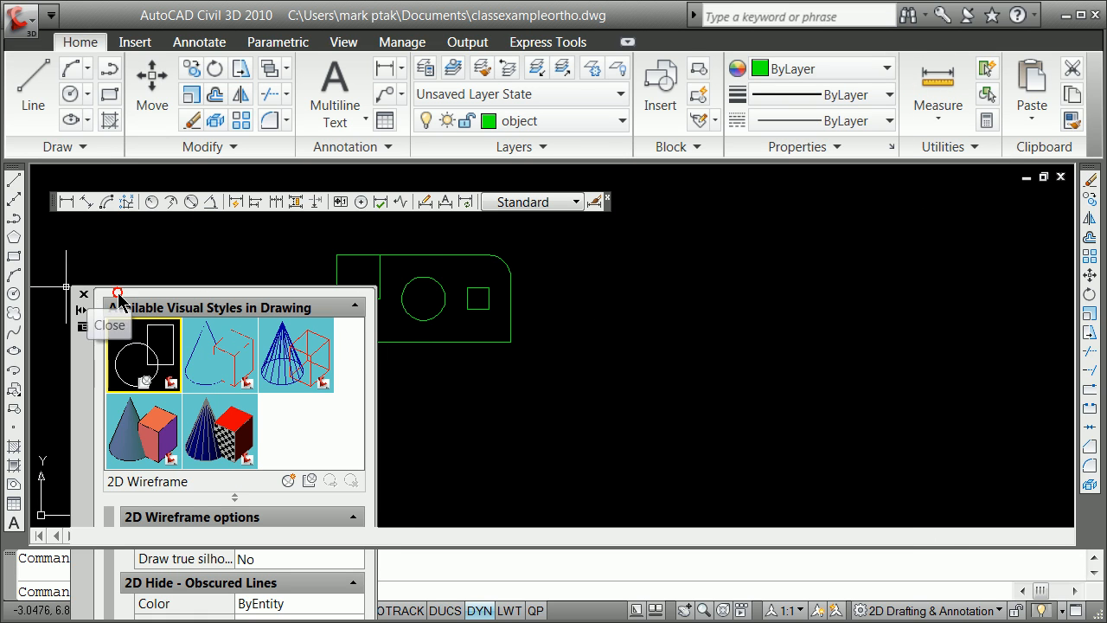
left_click(82, 294)
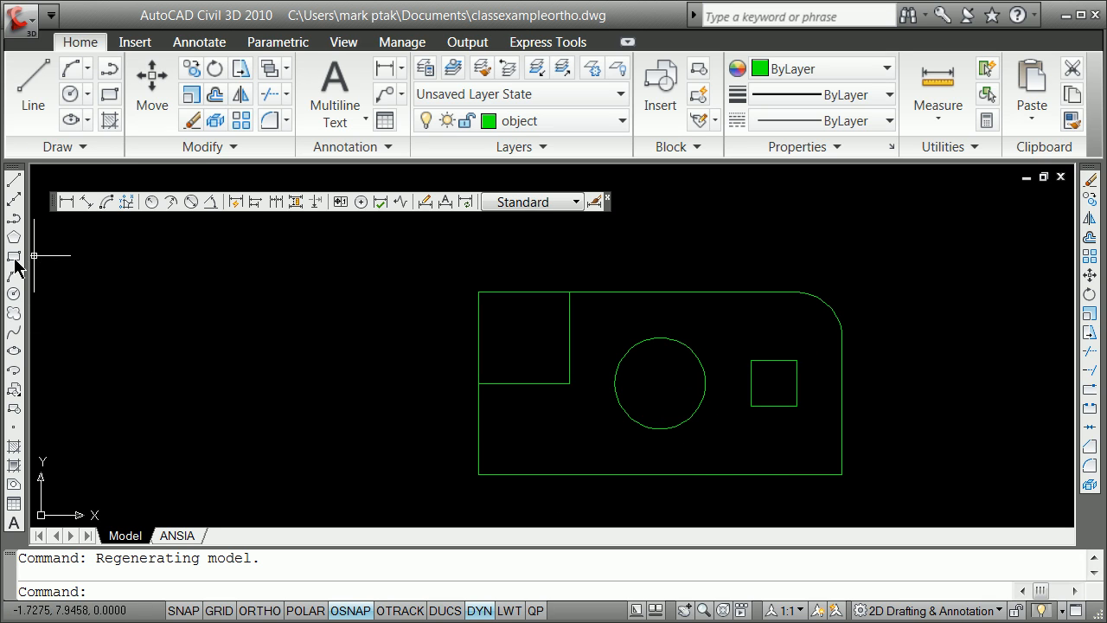
mouse_move(618, 120)
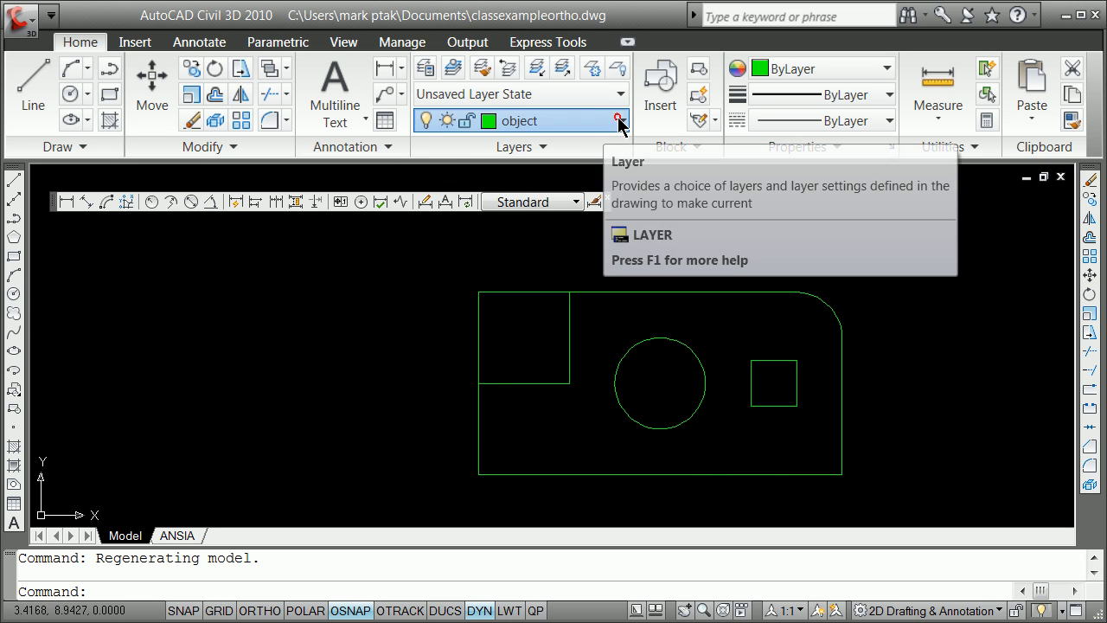
Make 'view' the current layer and save the plan view as a named view 'front'.
left_click(618, 120)
type("v")
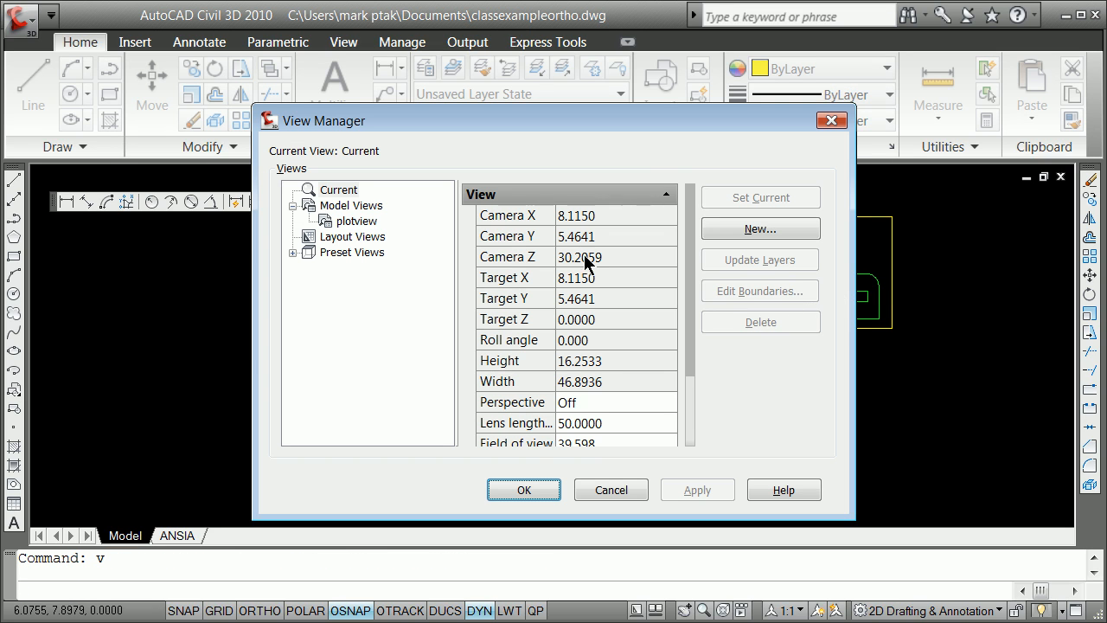
left_click(759, 229)
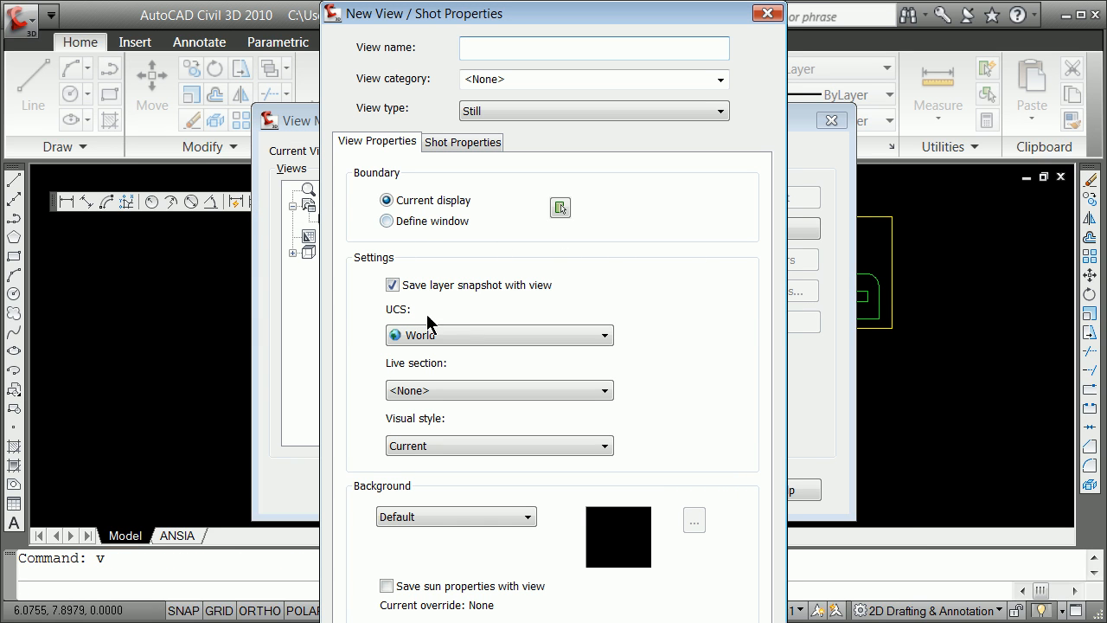
type("fr")
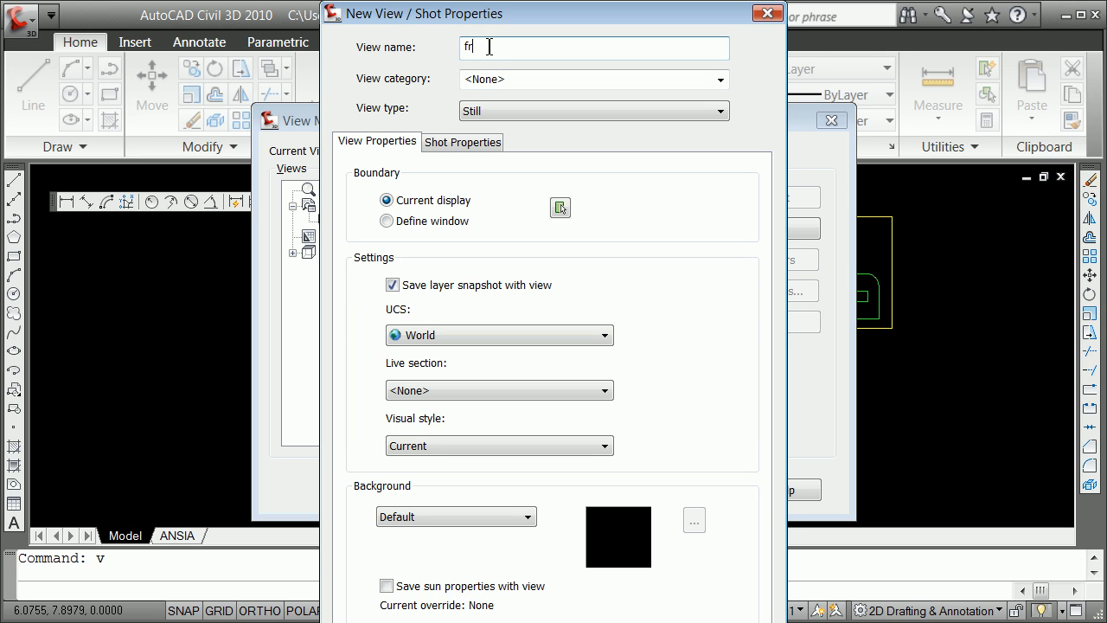
type("ont")
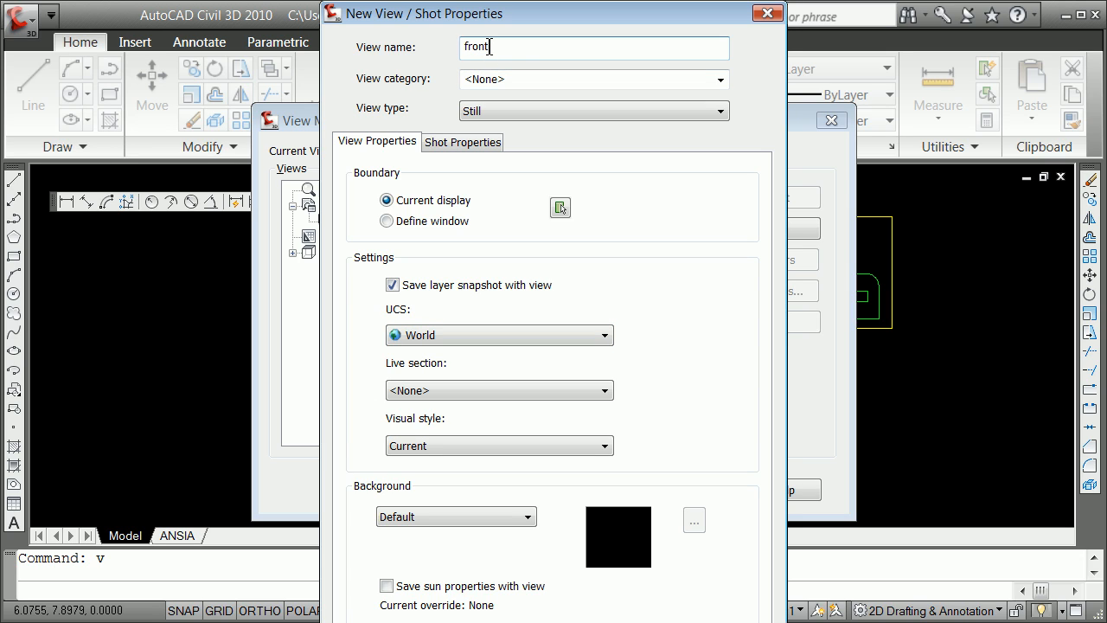
left_click(386, 284)
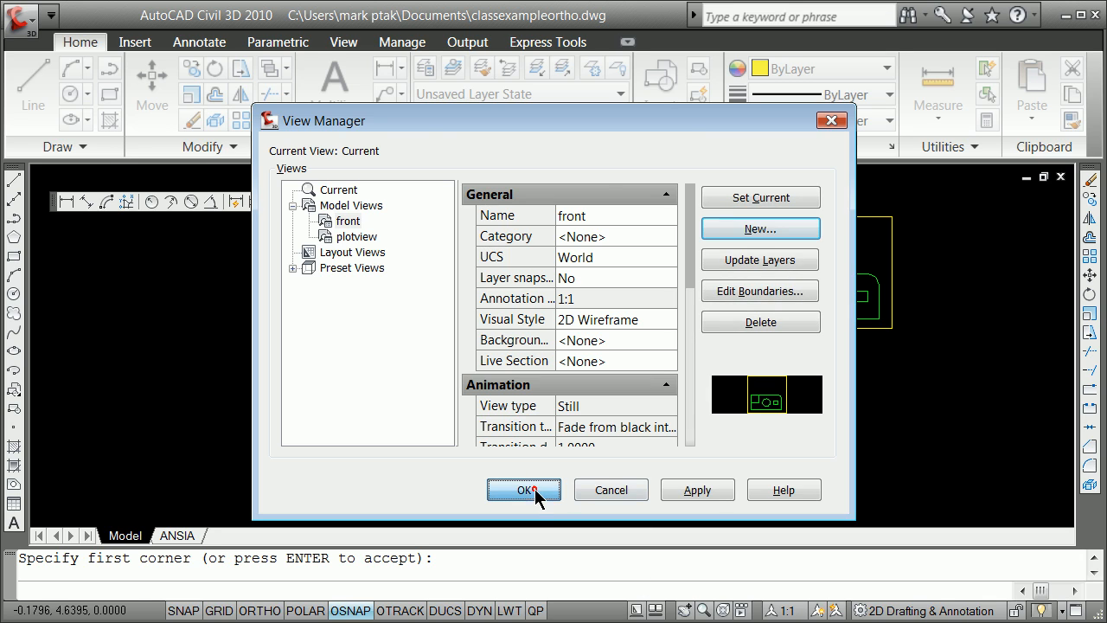
left_click(523, 489)
type("mview")
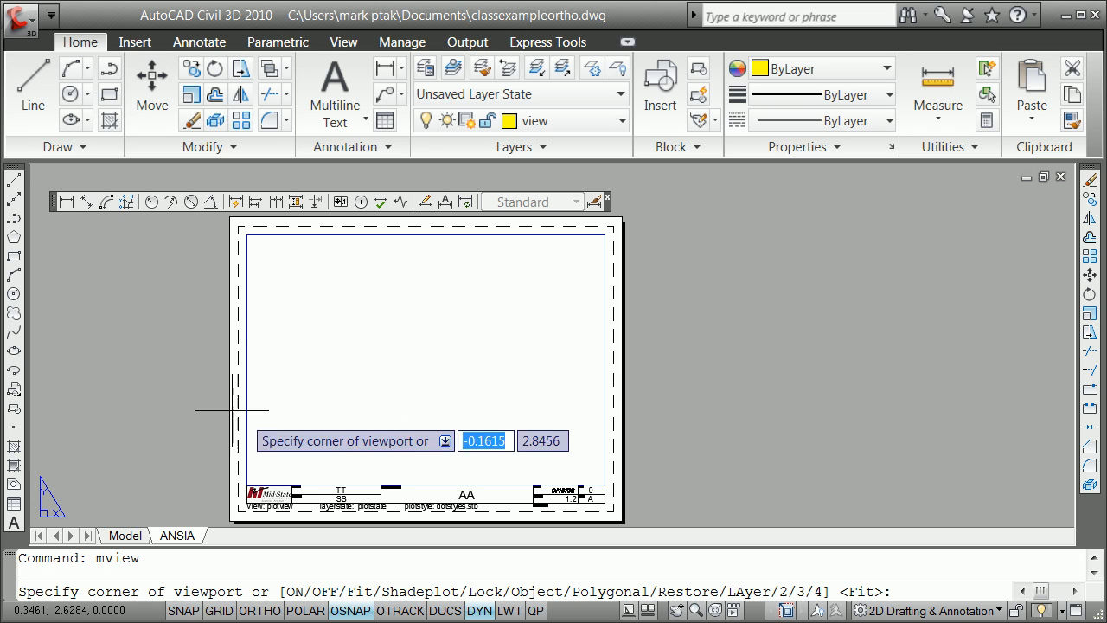
Place an MVIEW viewport on the ANSIA sheet and set it to display the 'front' view.
left_click(258, 431)
type("v")
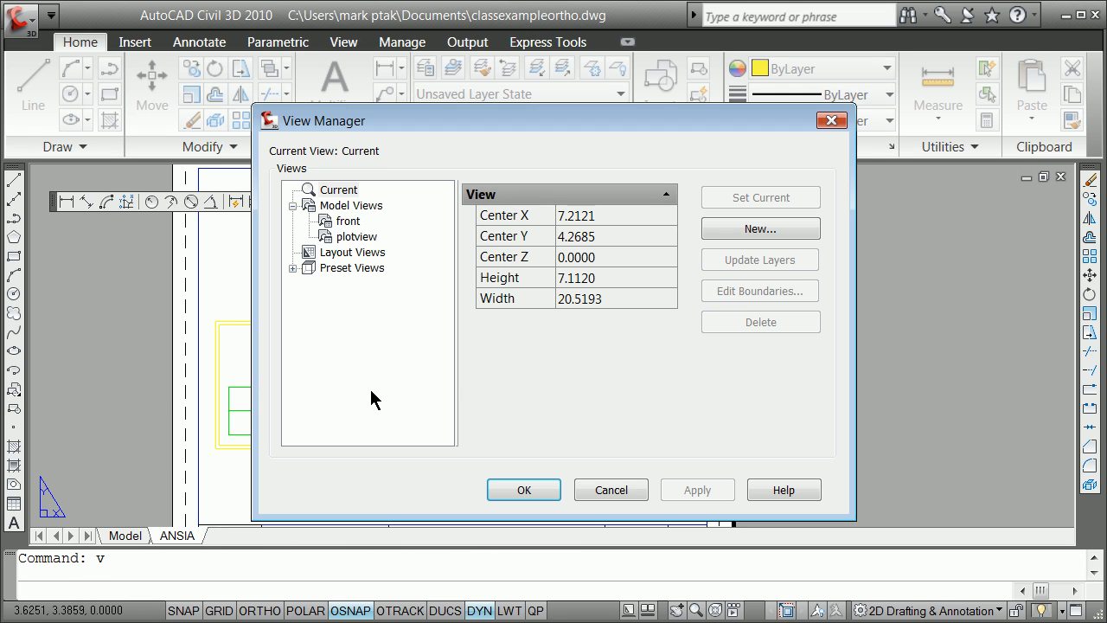
left_click(348, 221)
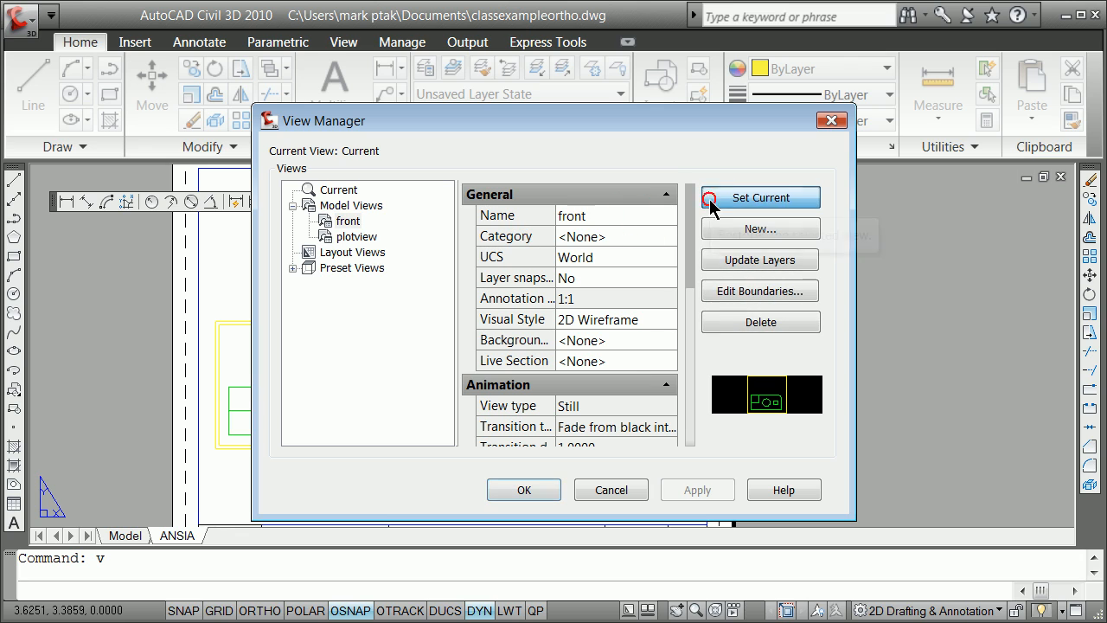
left_click(760, 197)
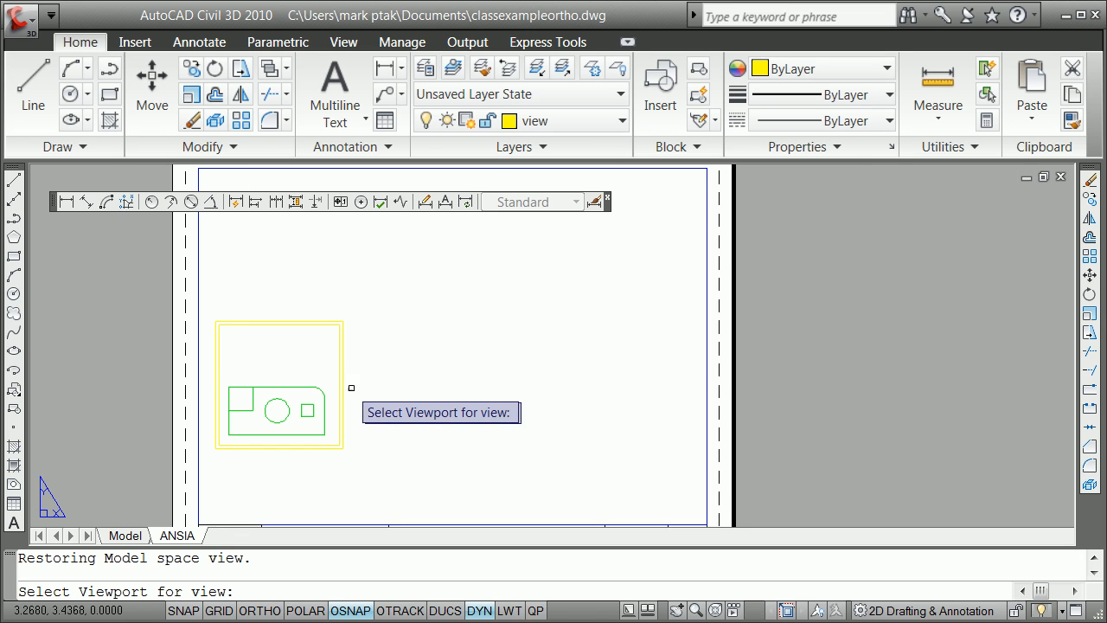
left_click(277, 385)
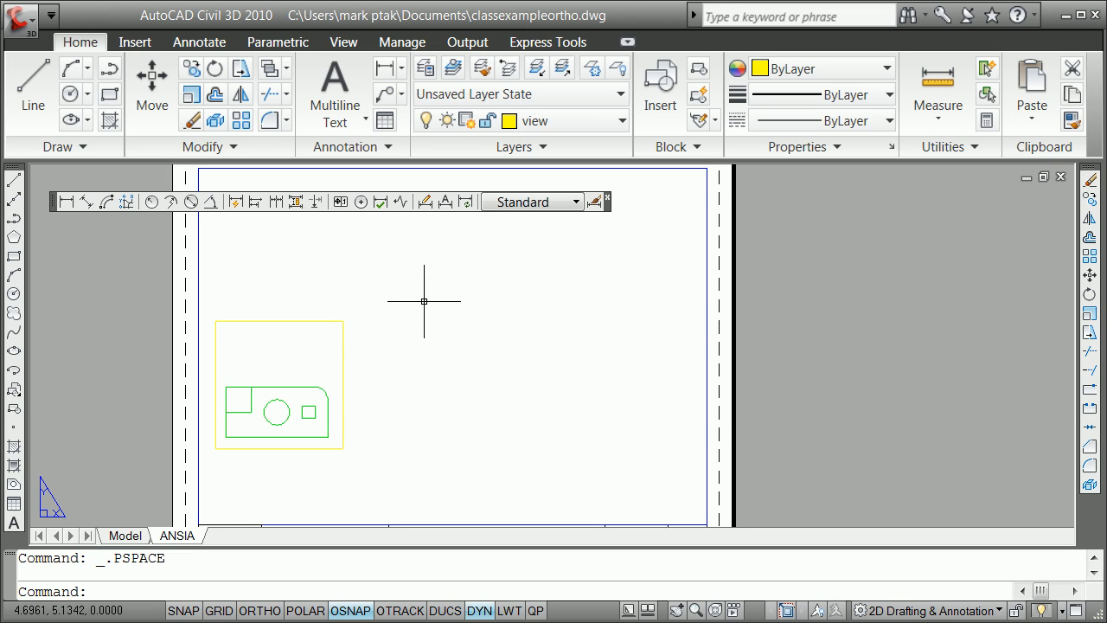
mouse_move(392, 288)
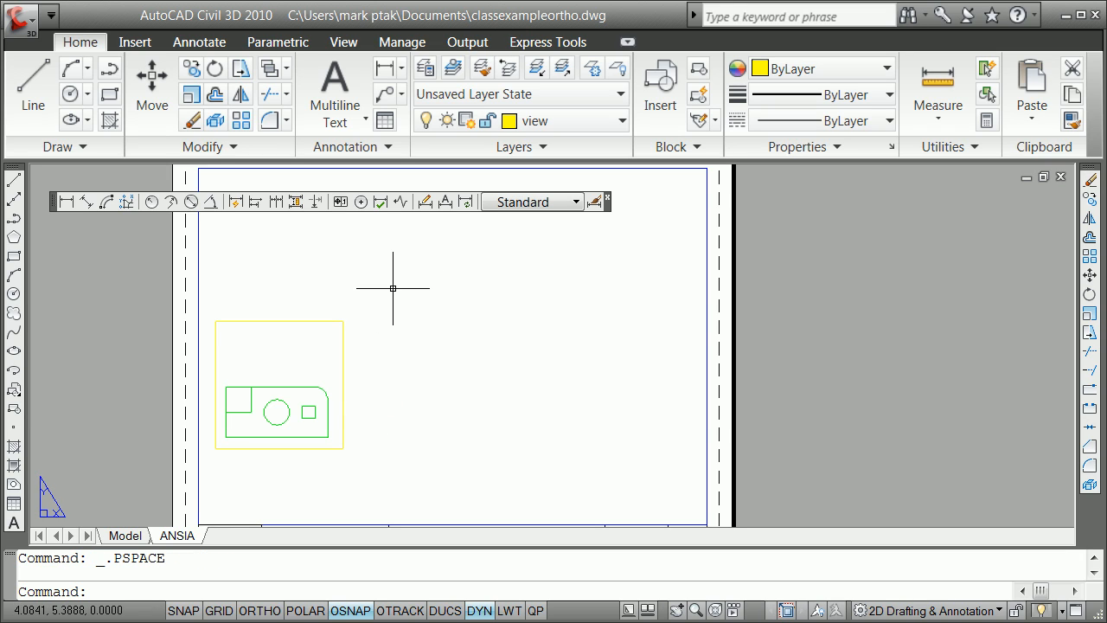
mouse_move(385, 306)
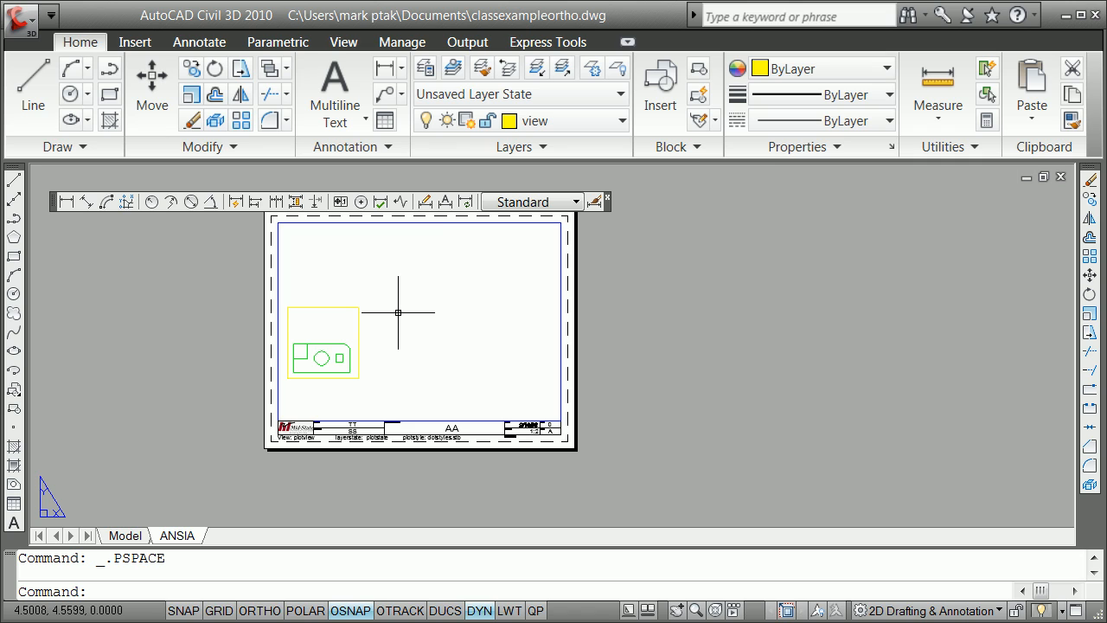
Move the front viewport to the sheet centre with Ortho on, then begin SOLVIEW.
left_click(152, 78)
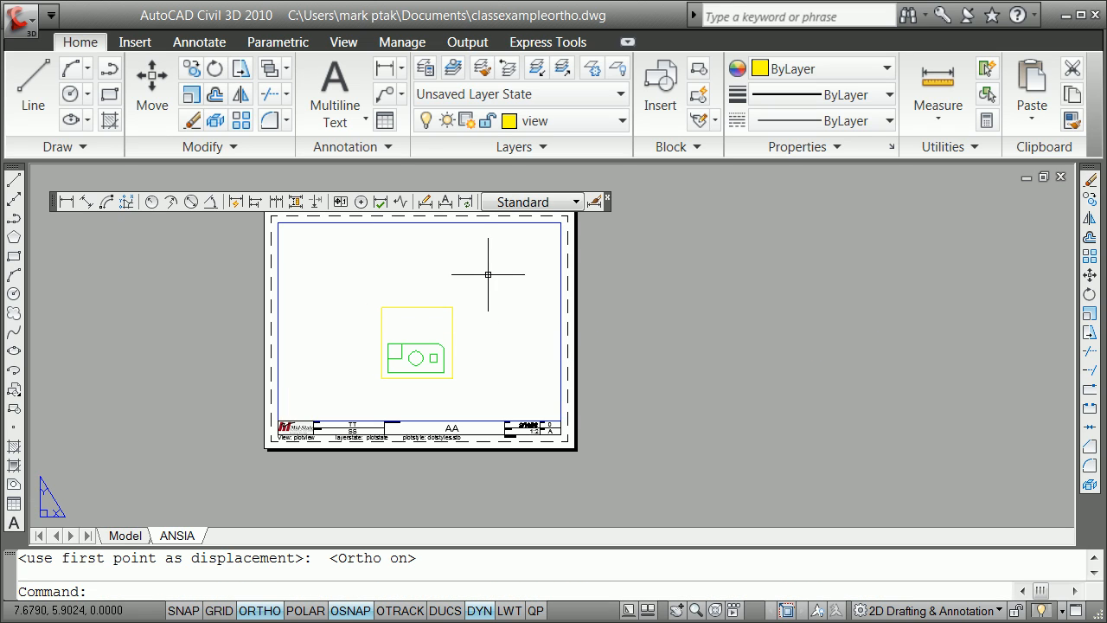
type("so")
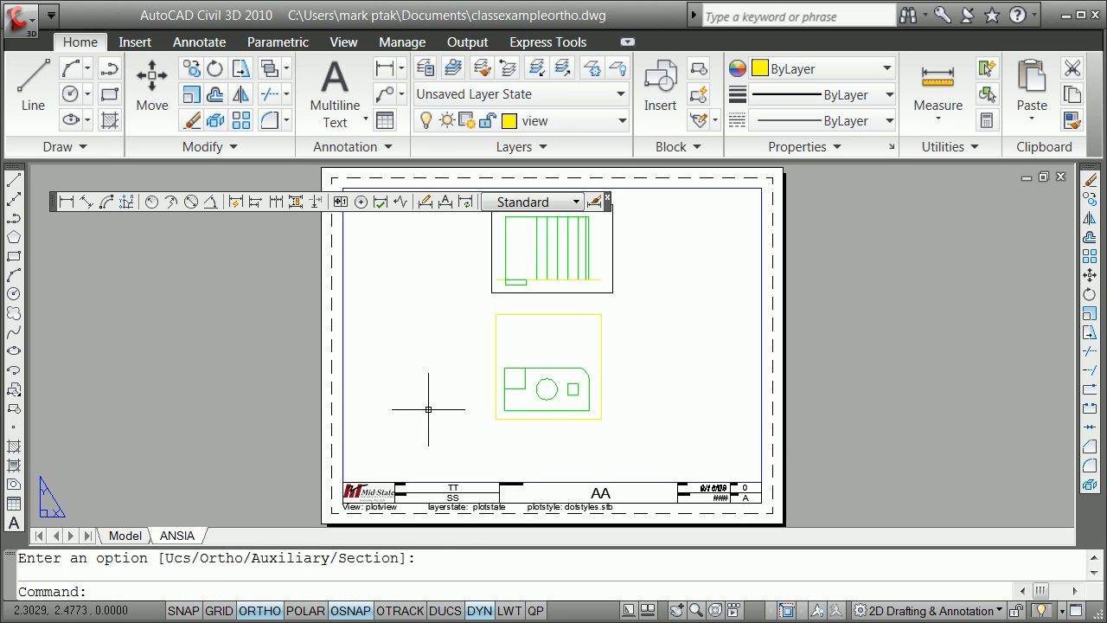
Create an Ortho SOLVIEW projected from the front viewport's right edge, centred right of the part.
type("solview")
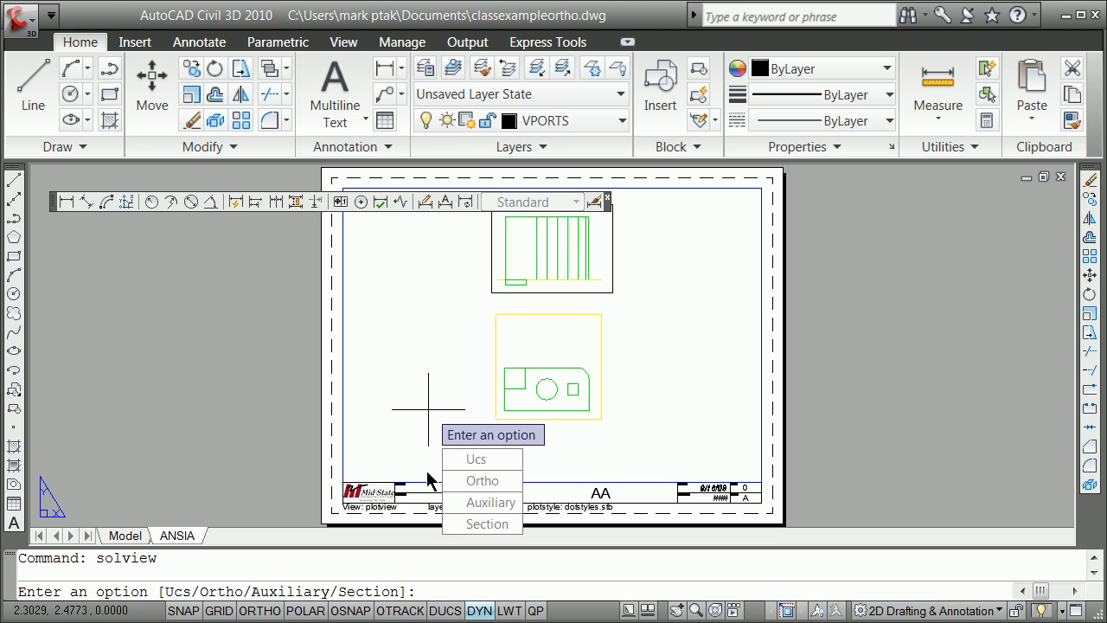
left_click(482, 481)
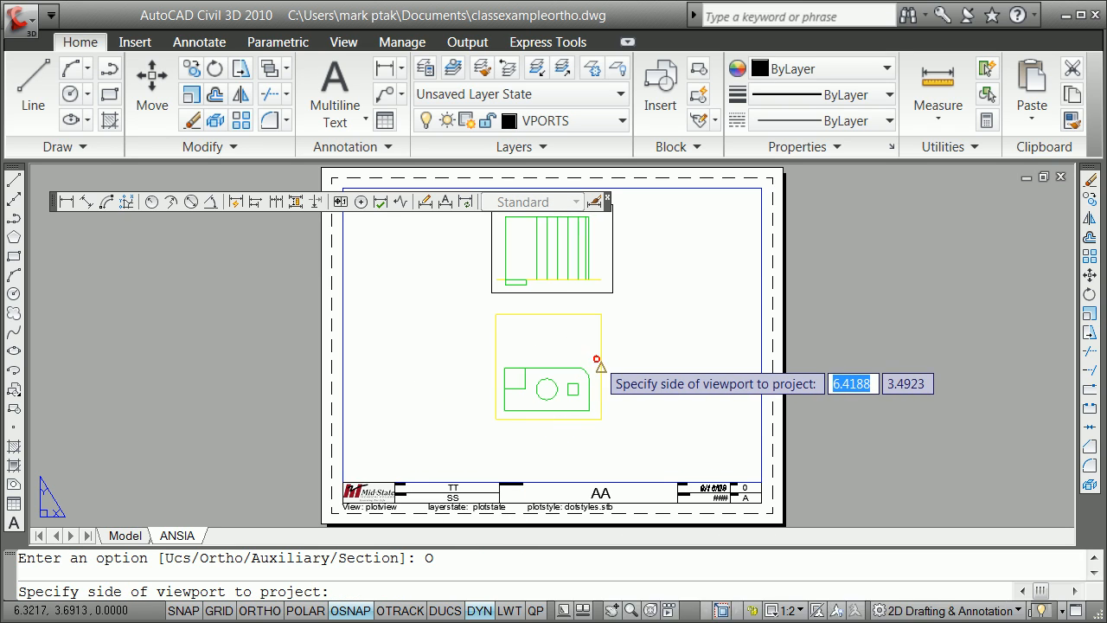
left_click(601, 361)
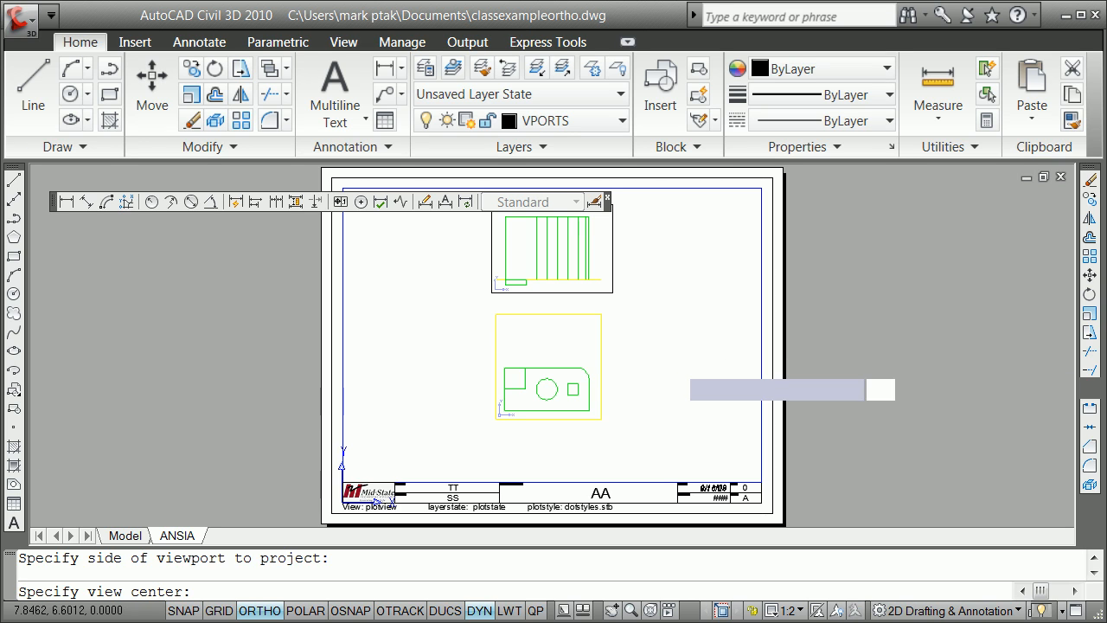
left_click(659, 381)
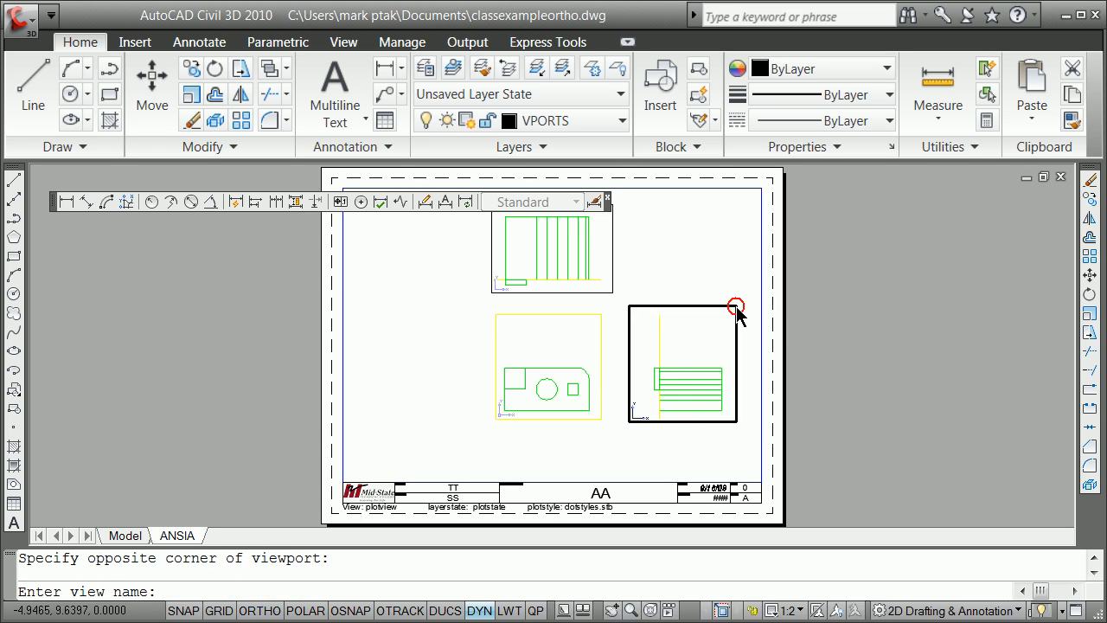
type("fkfkf")
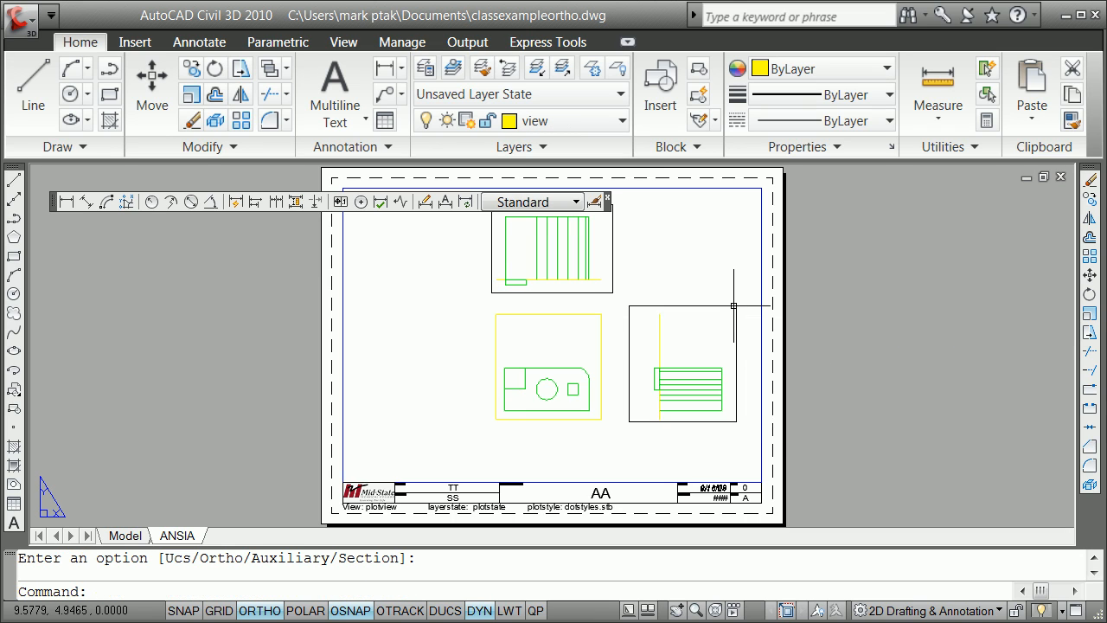
mouse_move(409, 481)
type("solview")
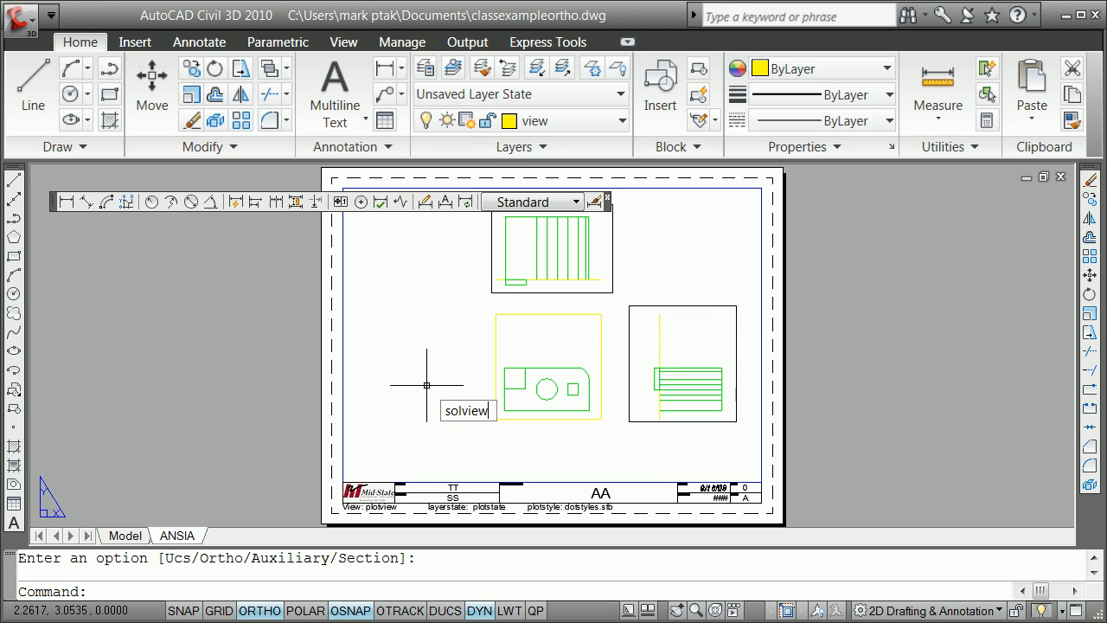
Run SOLVIEW Section and pick the viewing side for the cut through the hole.
type("S")
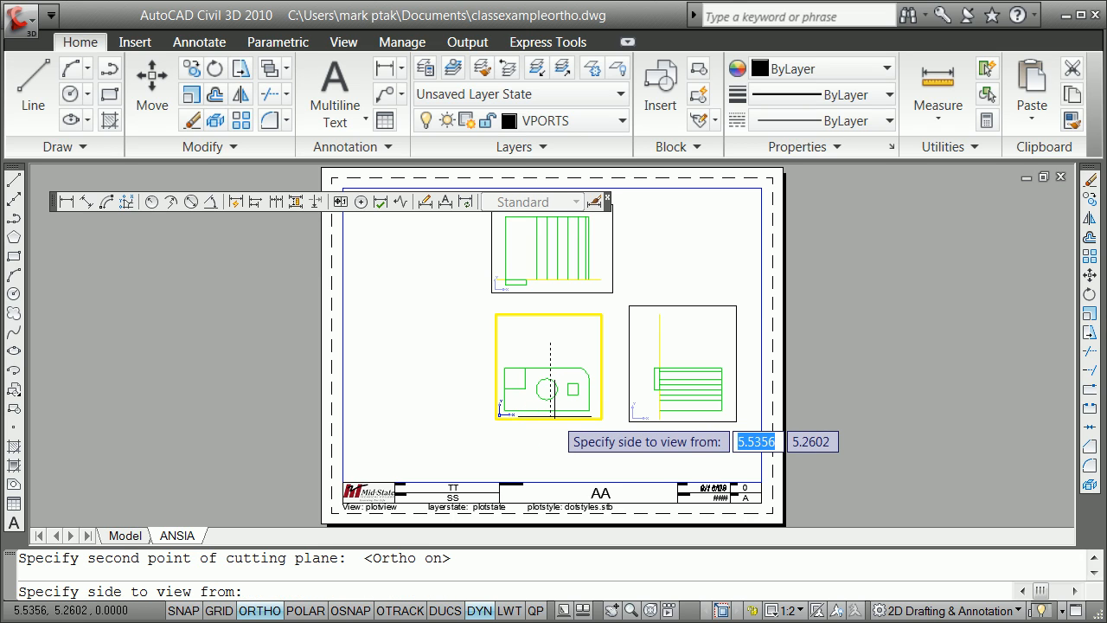
left_click(497, 366)
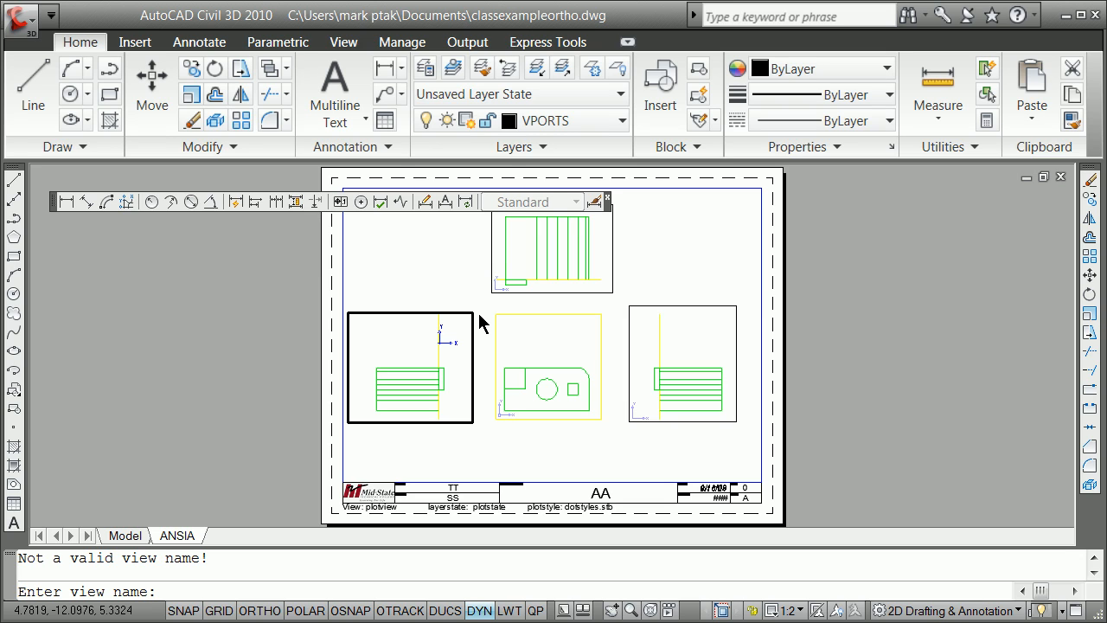
mouse_move(482, 323)
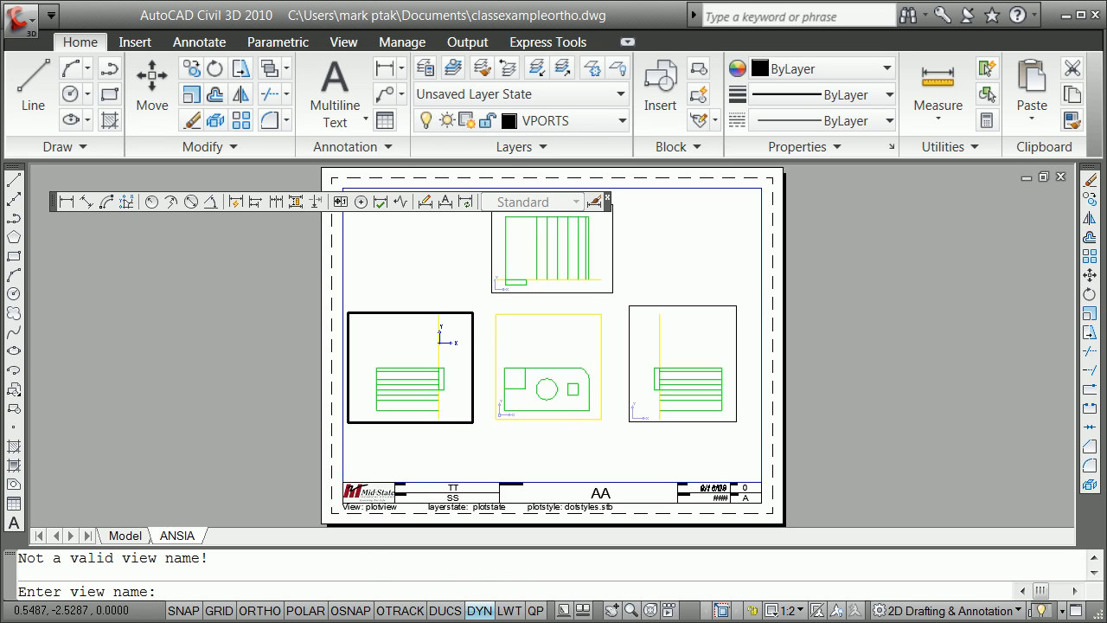